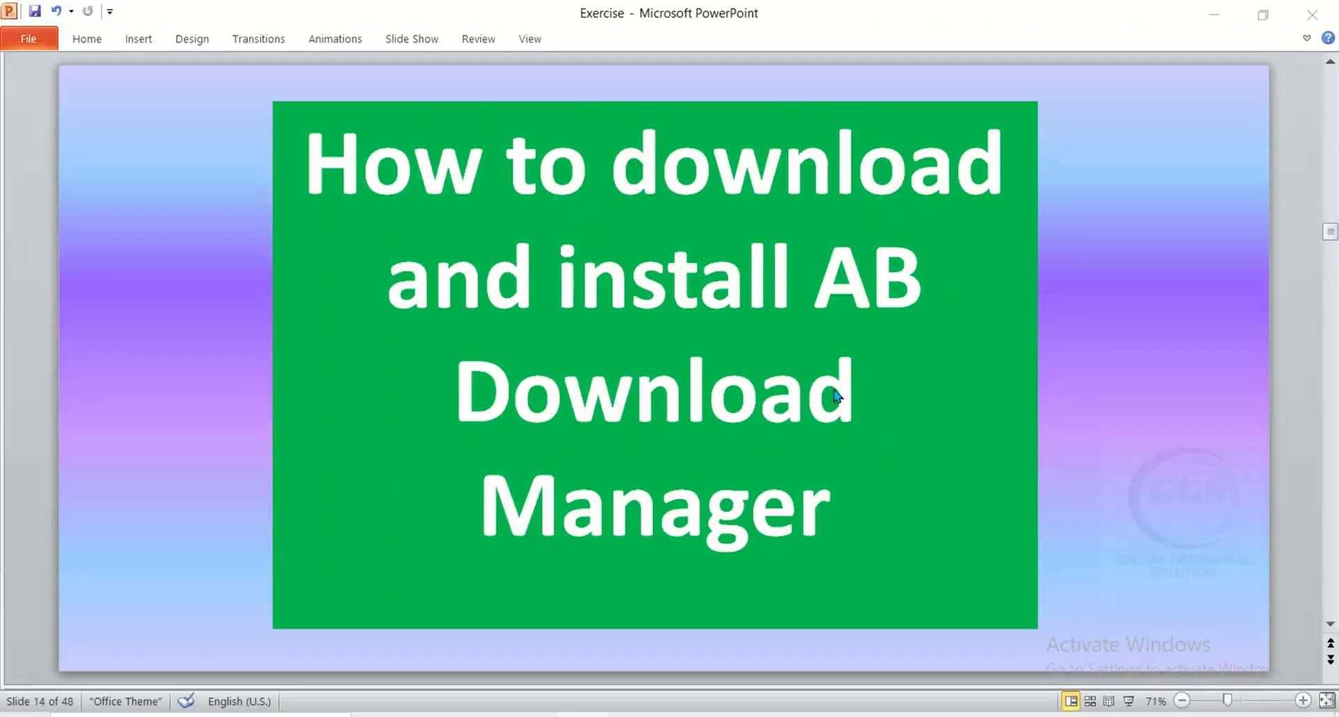
{"action": "mouse_move", "coordinate": [683, 278]}
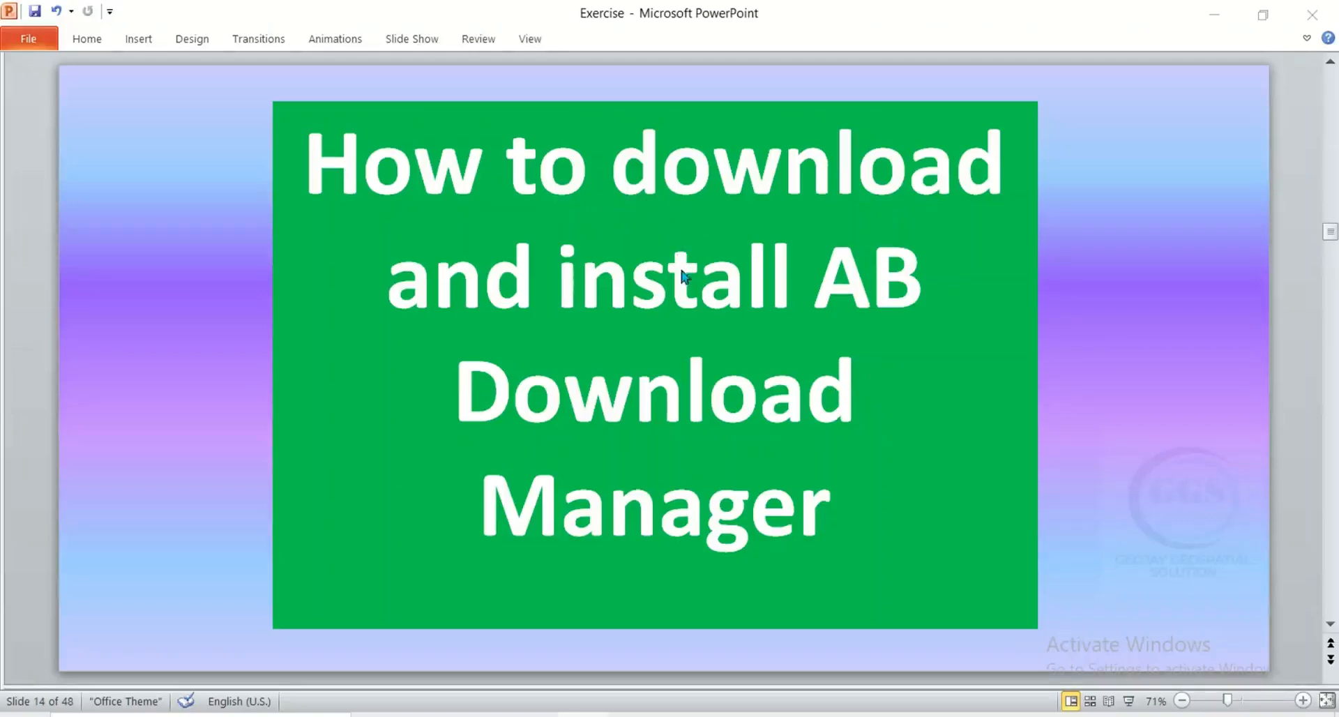
{"action": "mouse_move", "coordinate": [763, 427]}
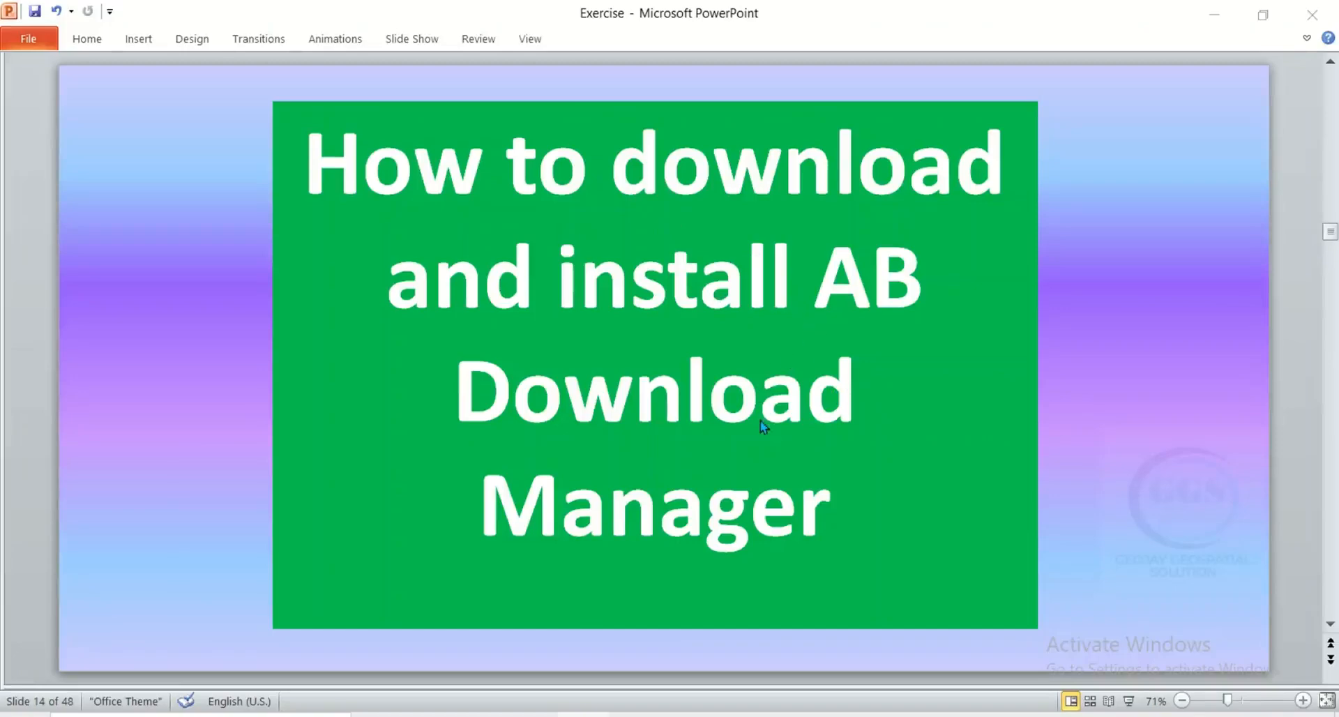
{"action": "mouse_move", "coordinate": [776, 410]}
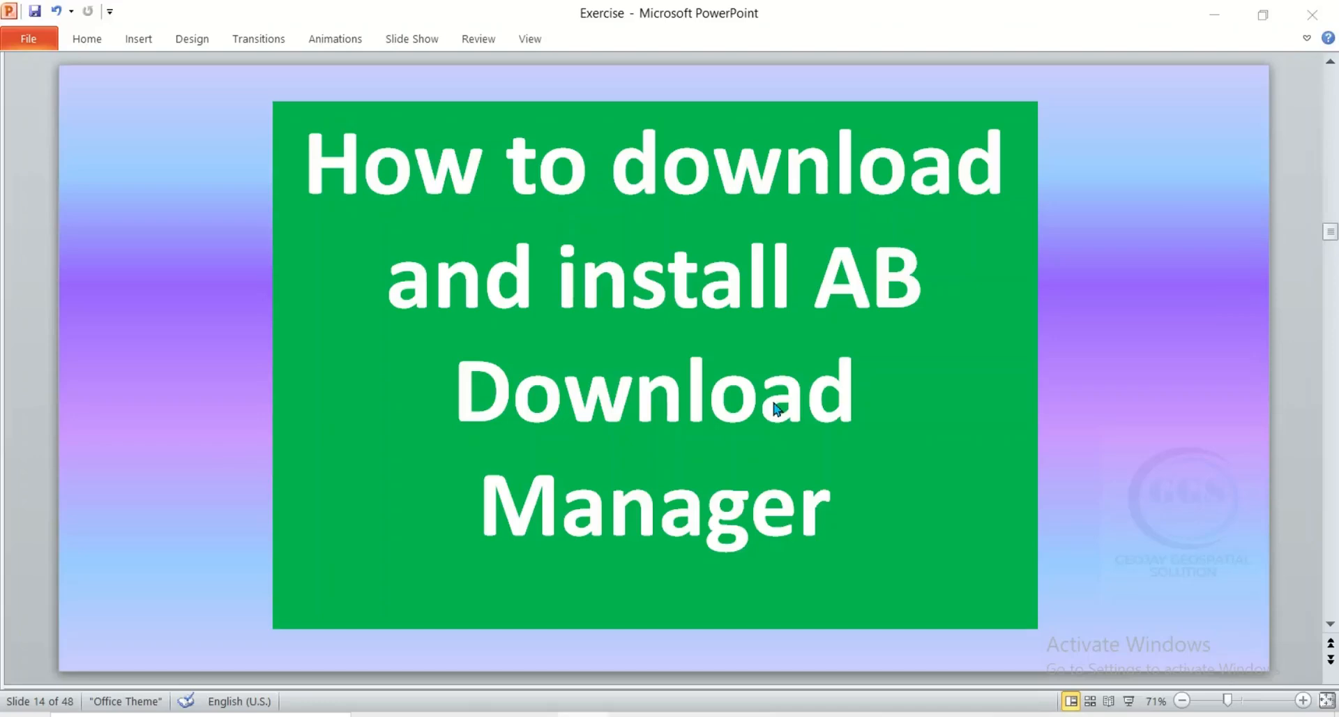
{"action": "mouse_move", "coordinate": [769, 438]}
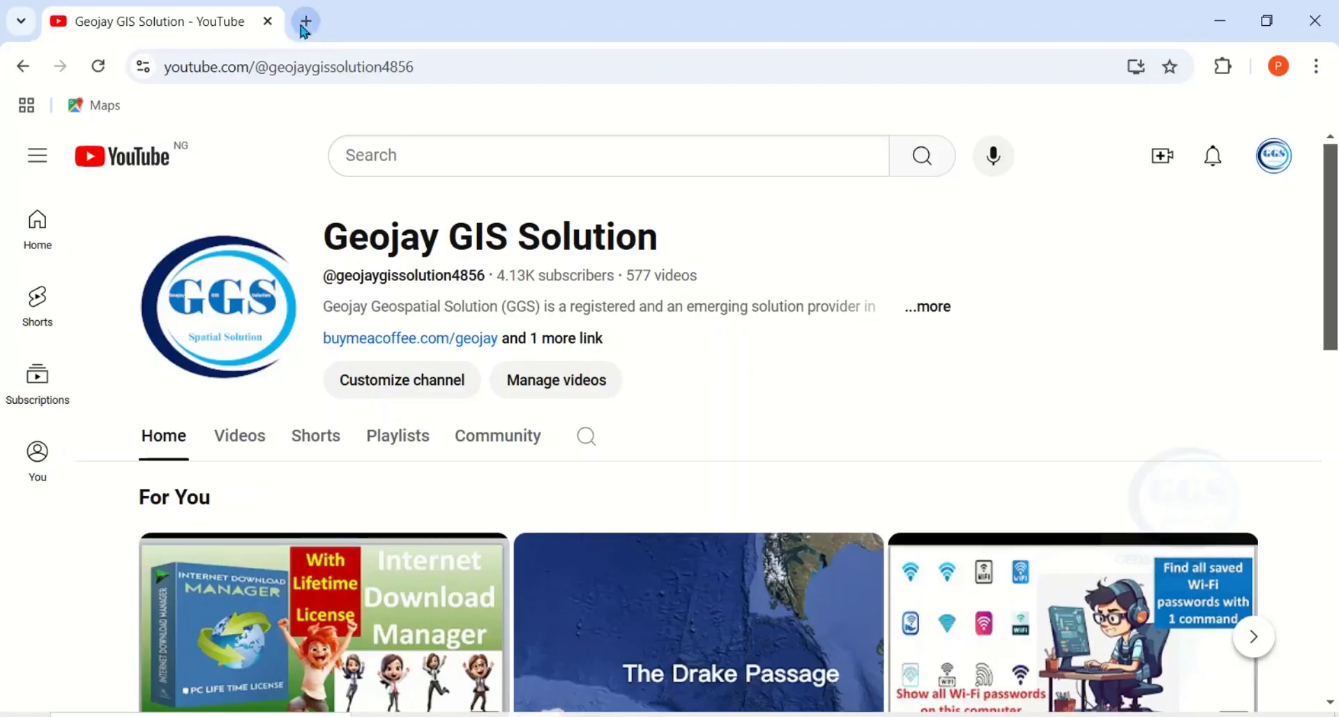
{"action": "mouse_move", "coordinate": [305, 20]}
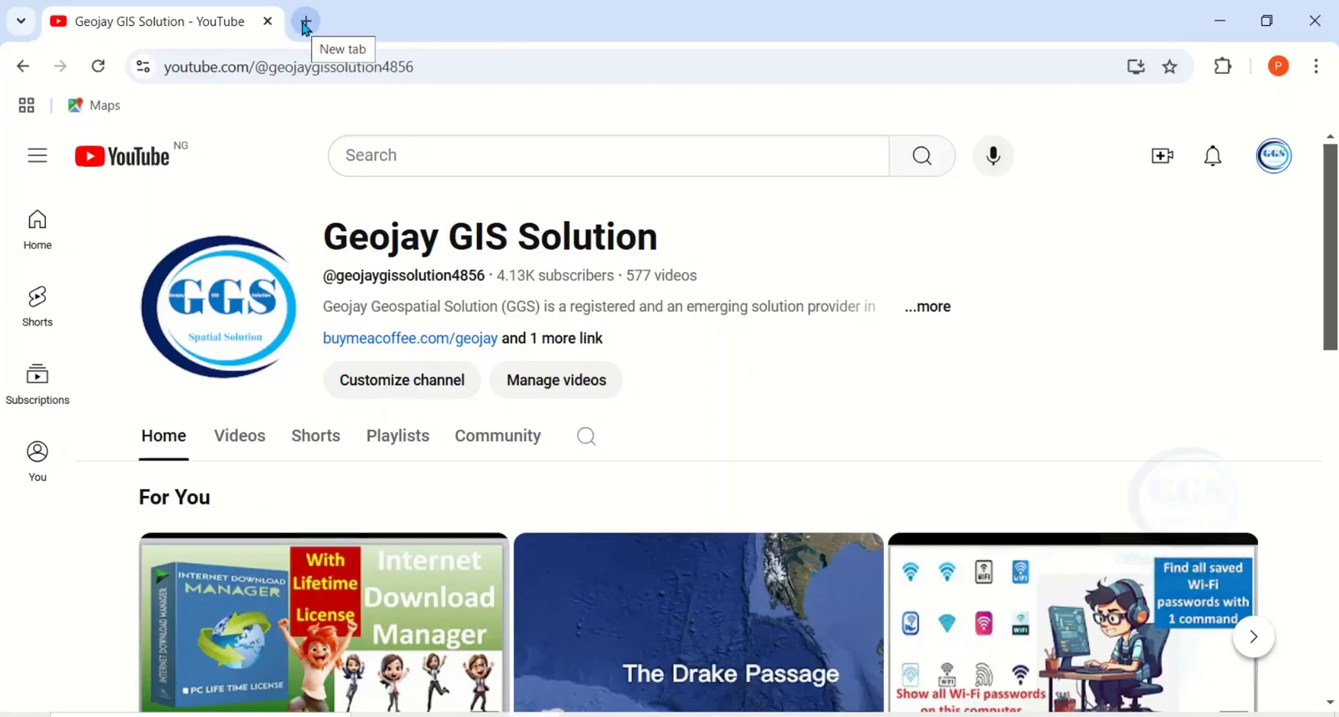
Search Google for 'ab download manager' in a new tab and open the official site
{"action": "left_click", "coordinate": [305, 20]}
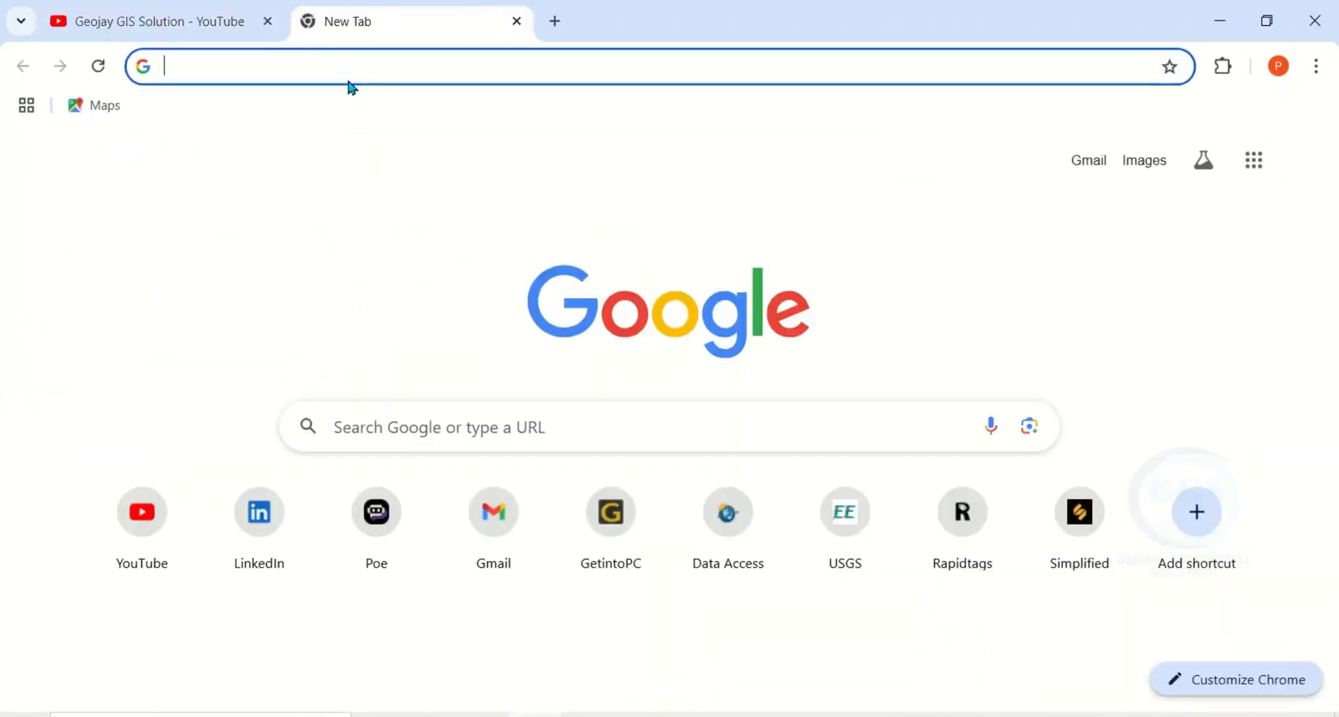
{"action": "type", "text": "ab"}
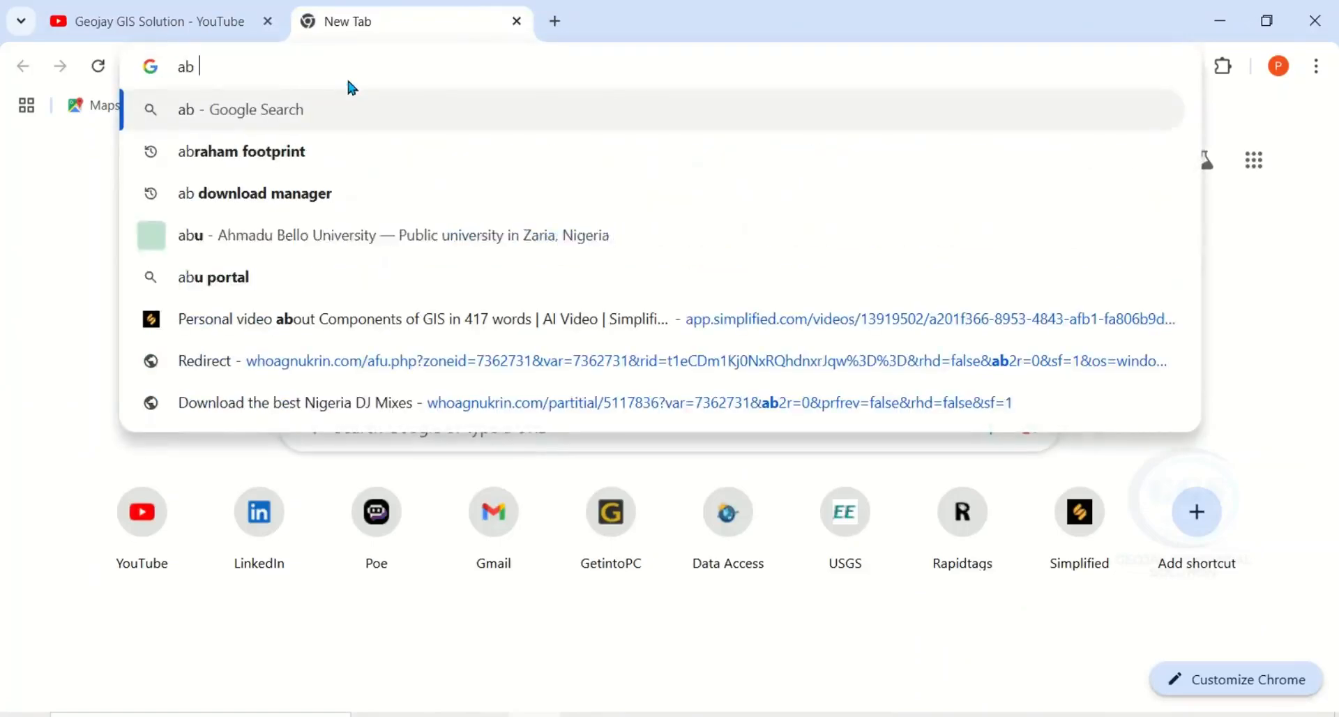
{"action": "type", "text": "d"}
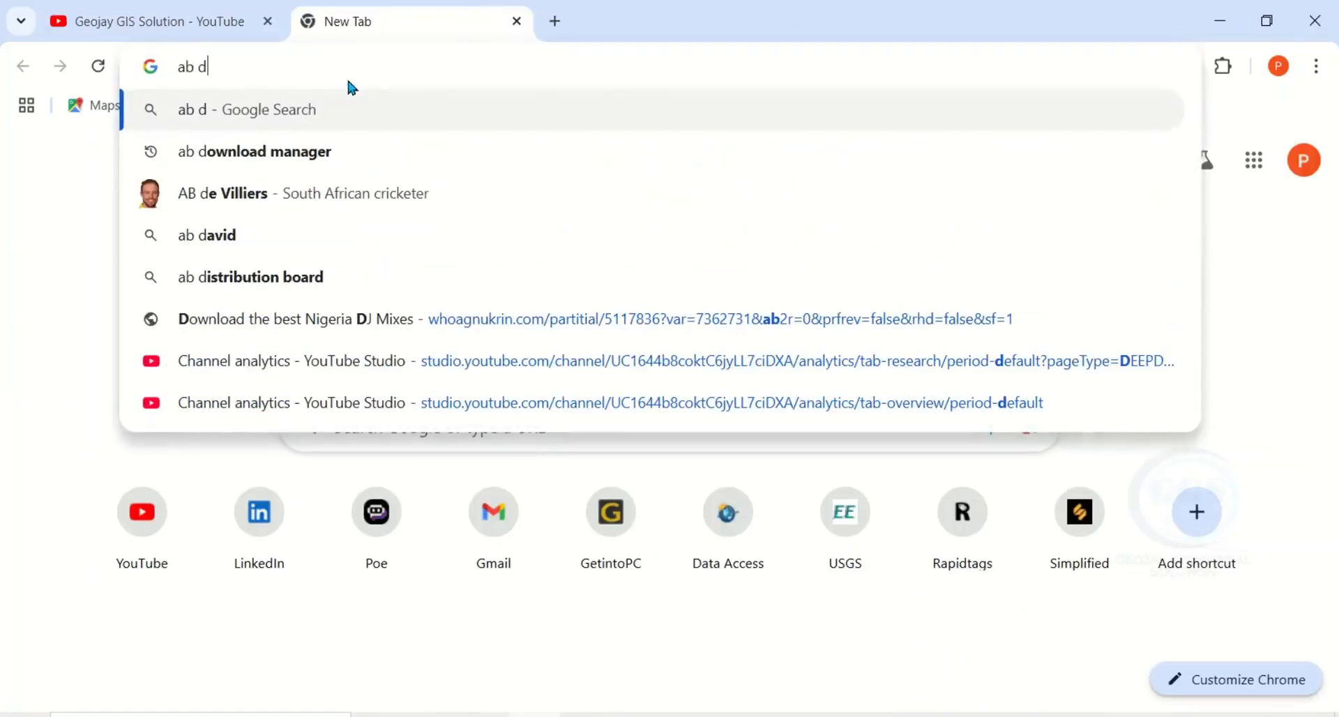
{"action": "left_click", "coordinate": [254, 151]}
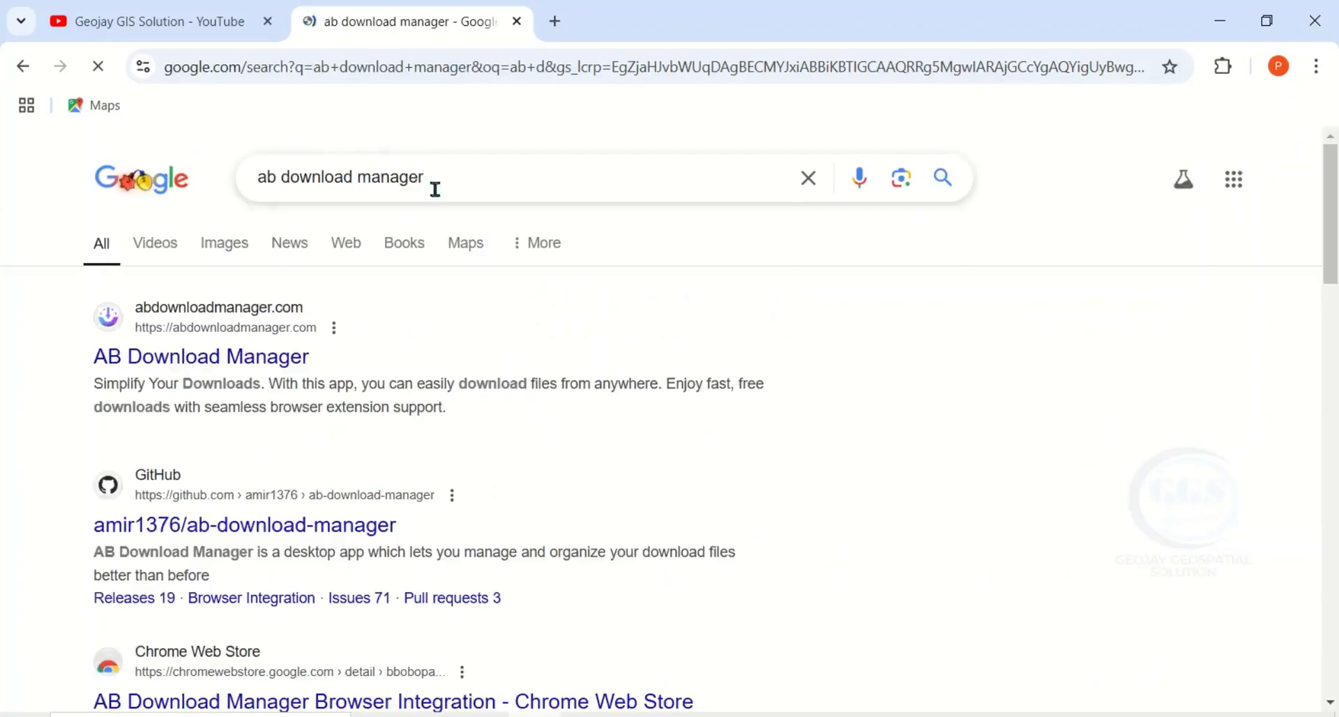
{"action": "left_click", "coordinate": [201, 355]}
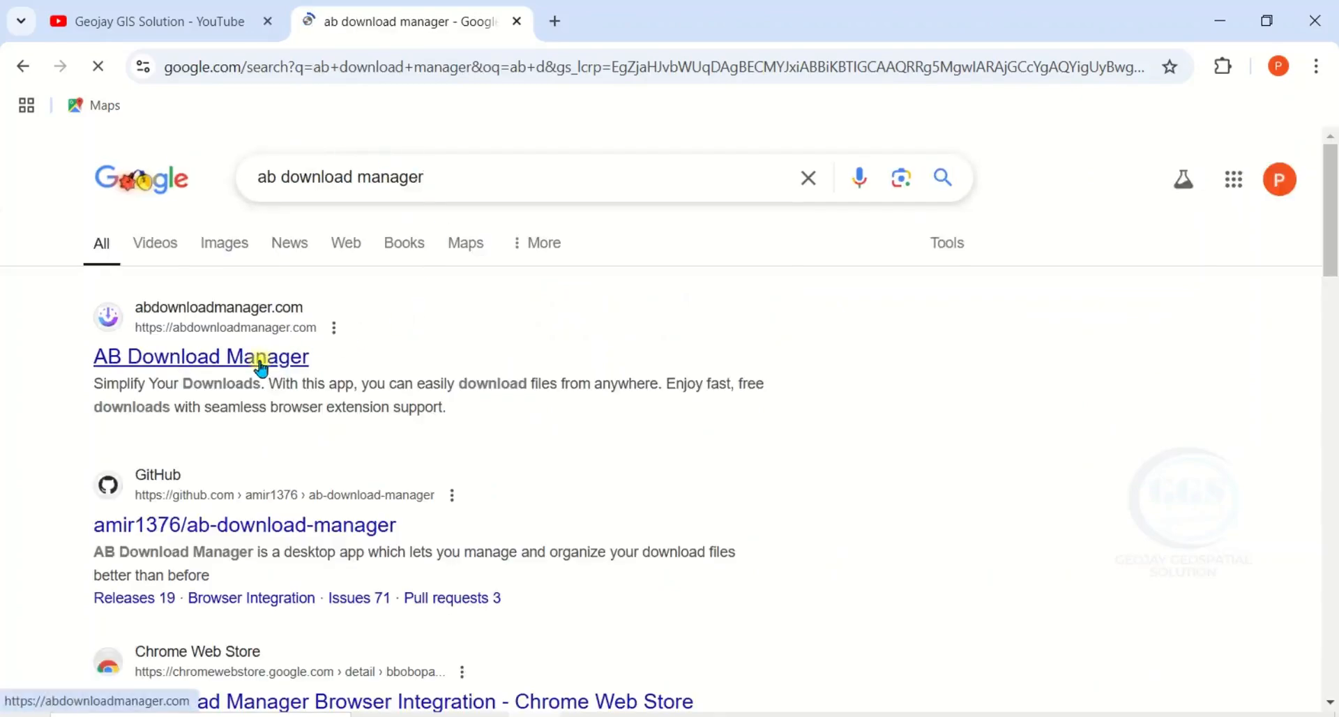
{"action": "left_click", "coordinate": [201, 355]}
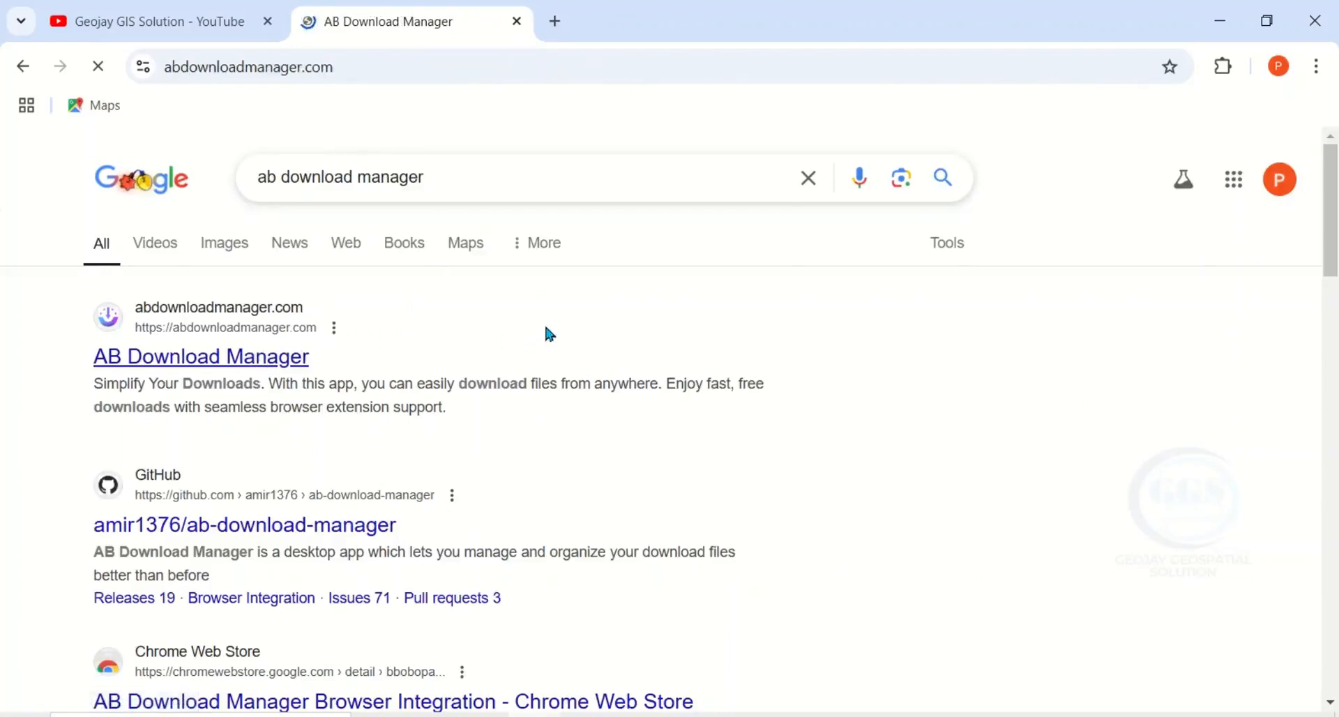
Download the Windows v1.4.4 Direct Download (exe) installer and check Chrome's downloads
{"action": "left_click", "coordinate": [200, 356]}
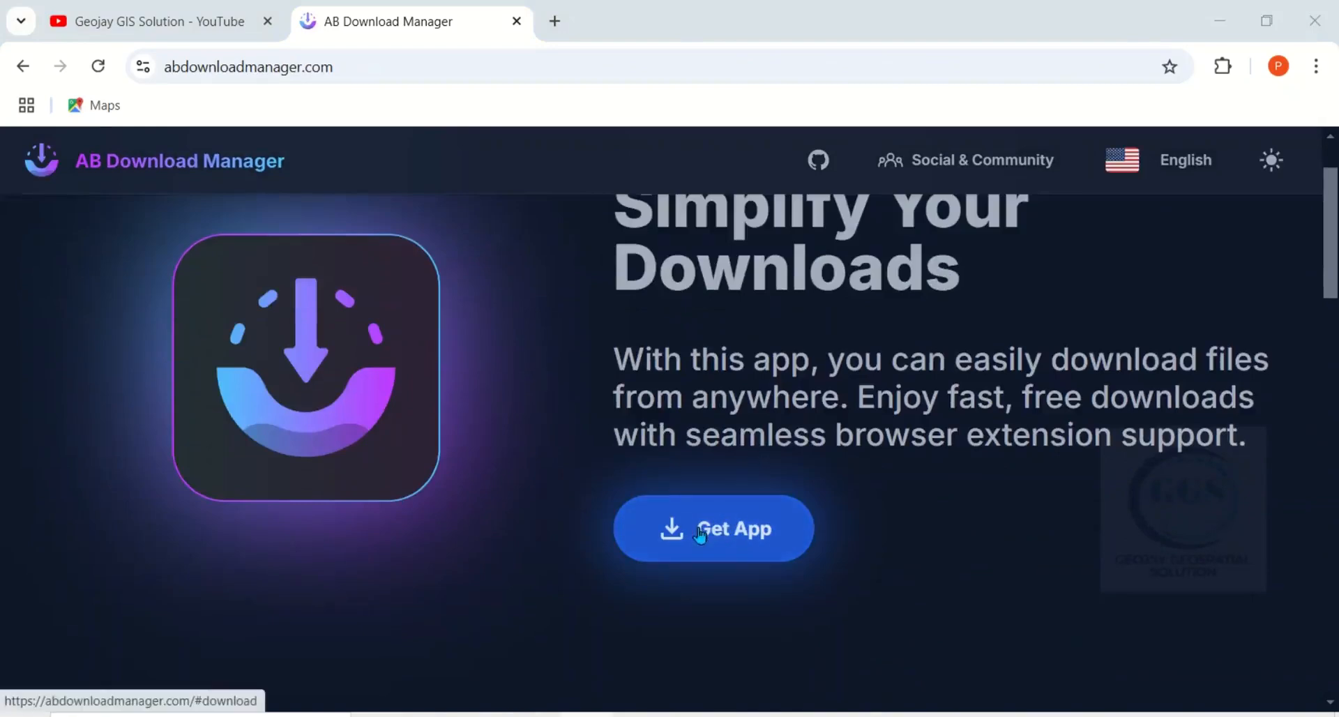
{"action": "left_click", "coordinate": [713, 528]}
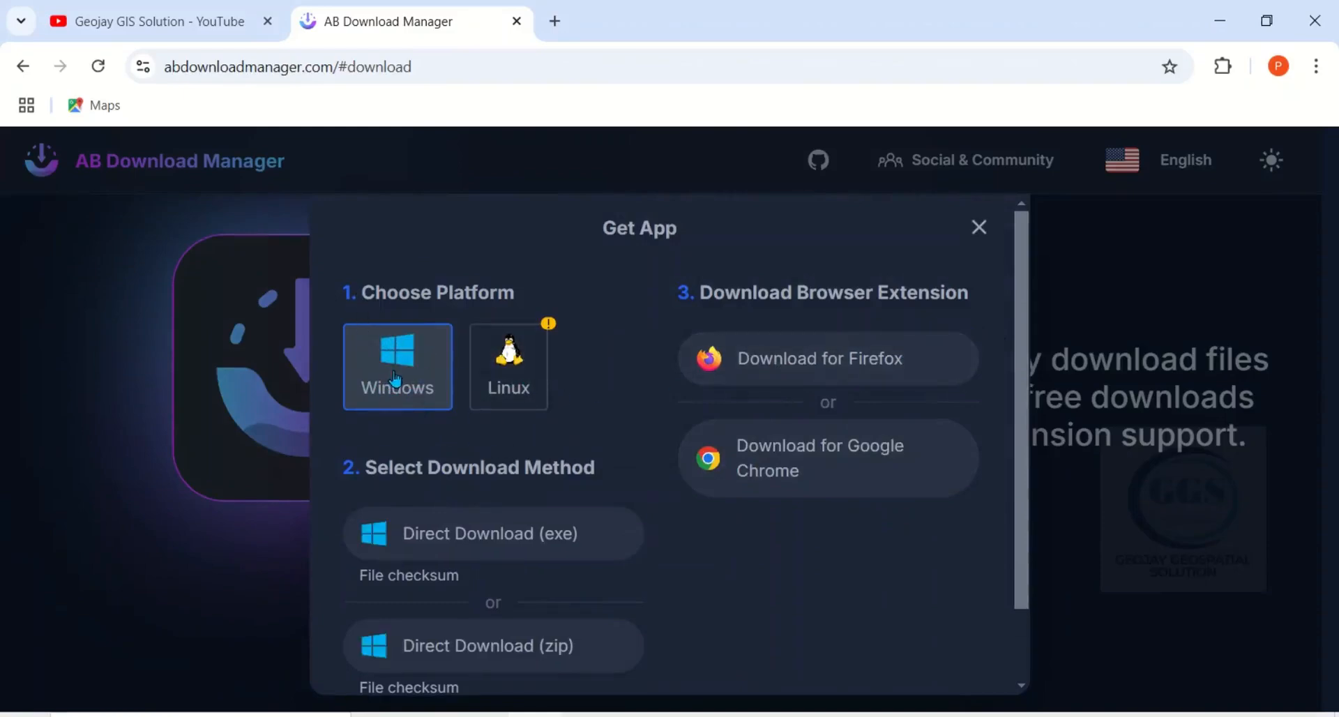
{"action": "scroll", "scroll_direction": "down", "scroll_amount": 3}
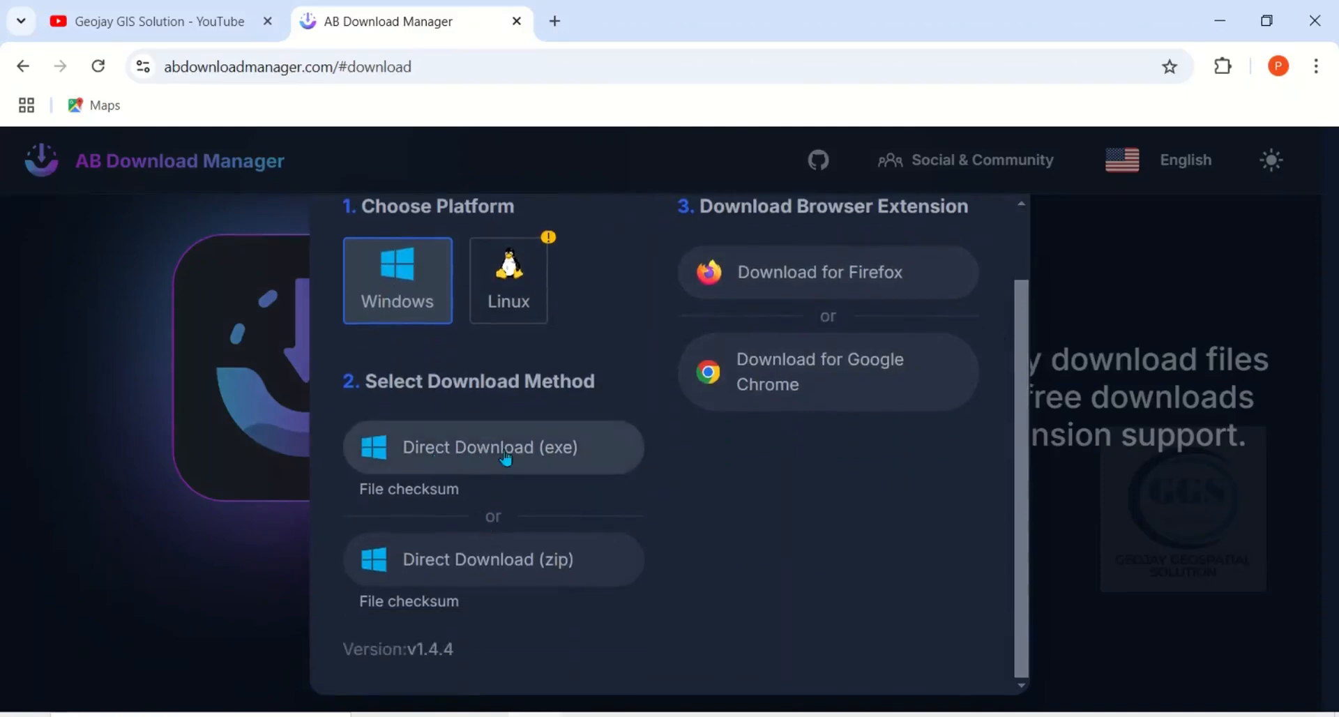
{"action": "mouse_move", "coordinate": [463, 567]}
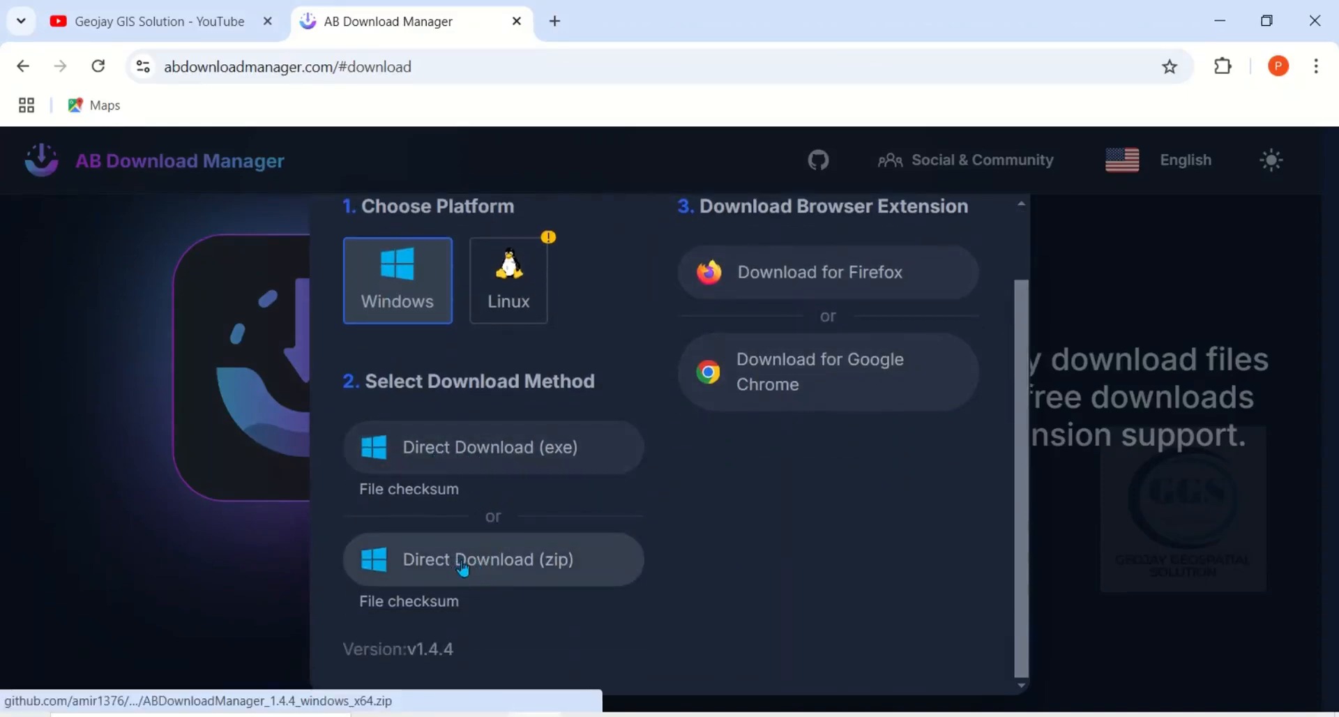
{"action": "mouse_move", "coordinate": [441, 451]}
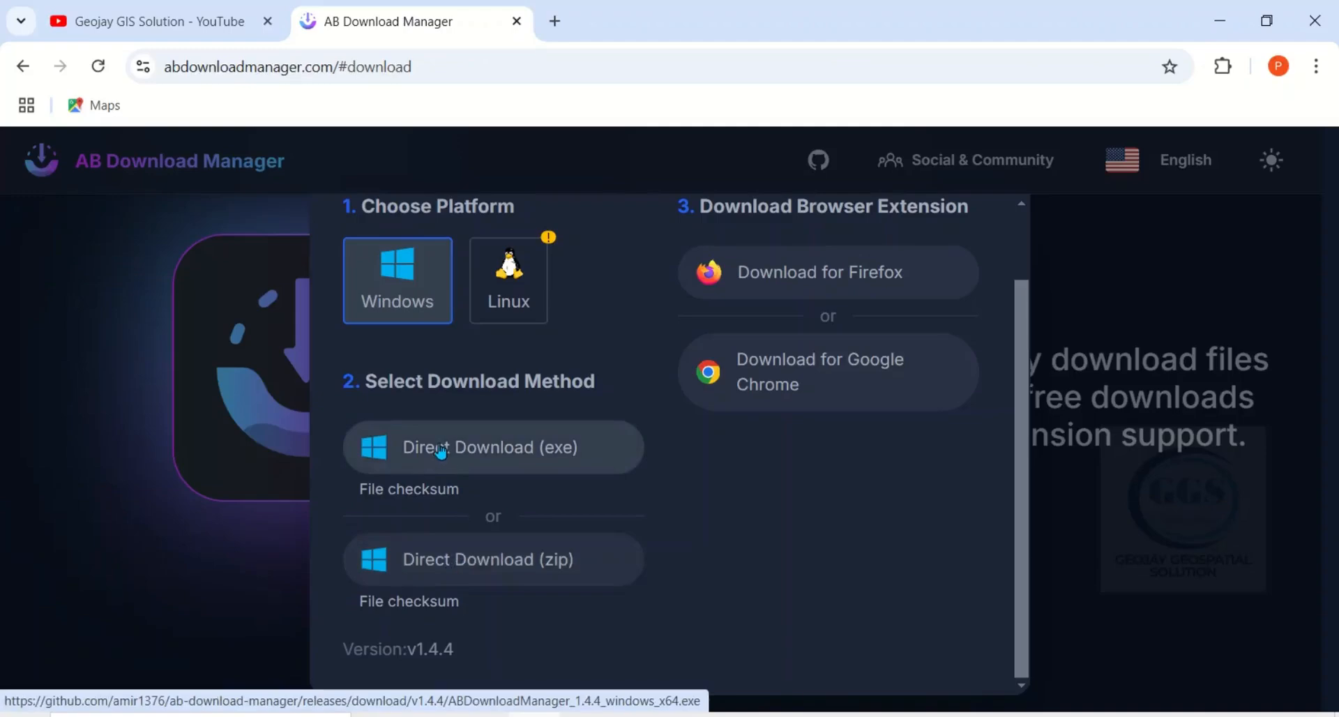
{"action": "left_click", "coordinate": [492, 447]}
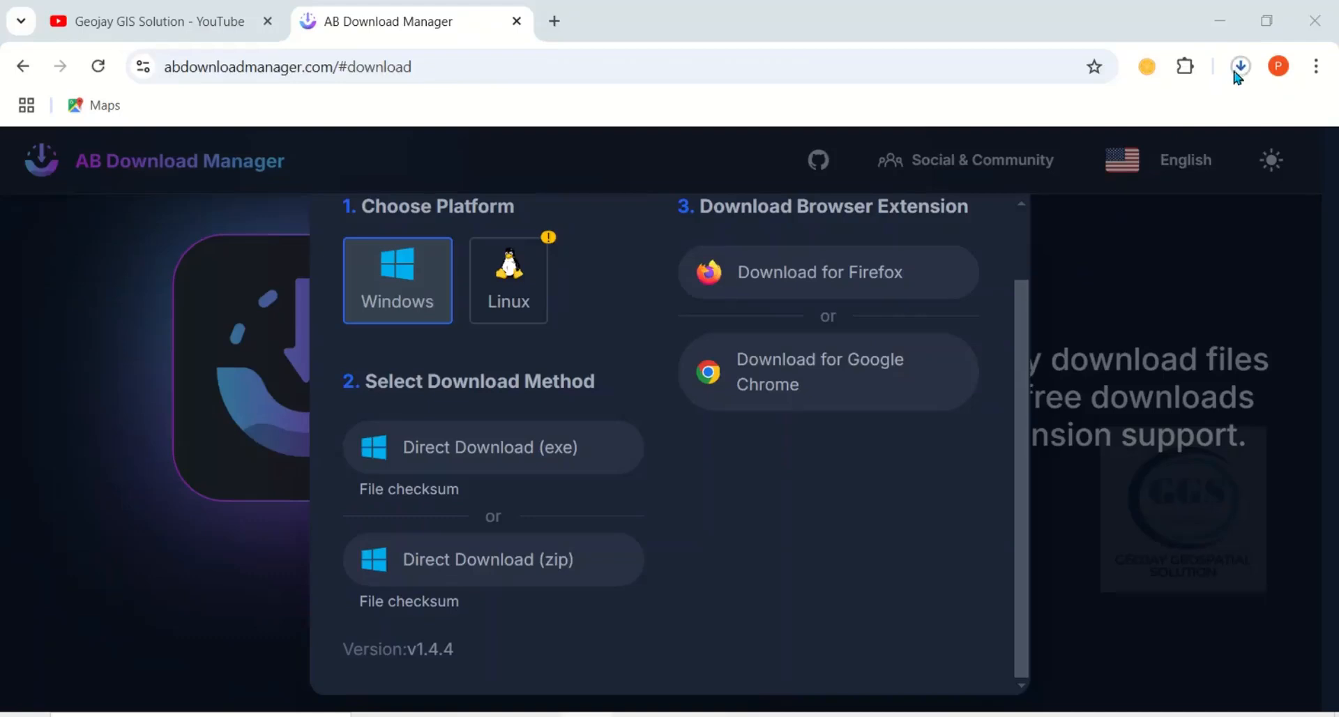
{"action": "left_click", "coordinate": [1240, 67]}
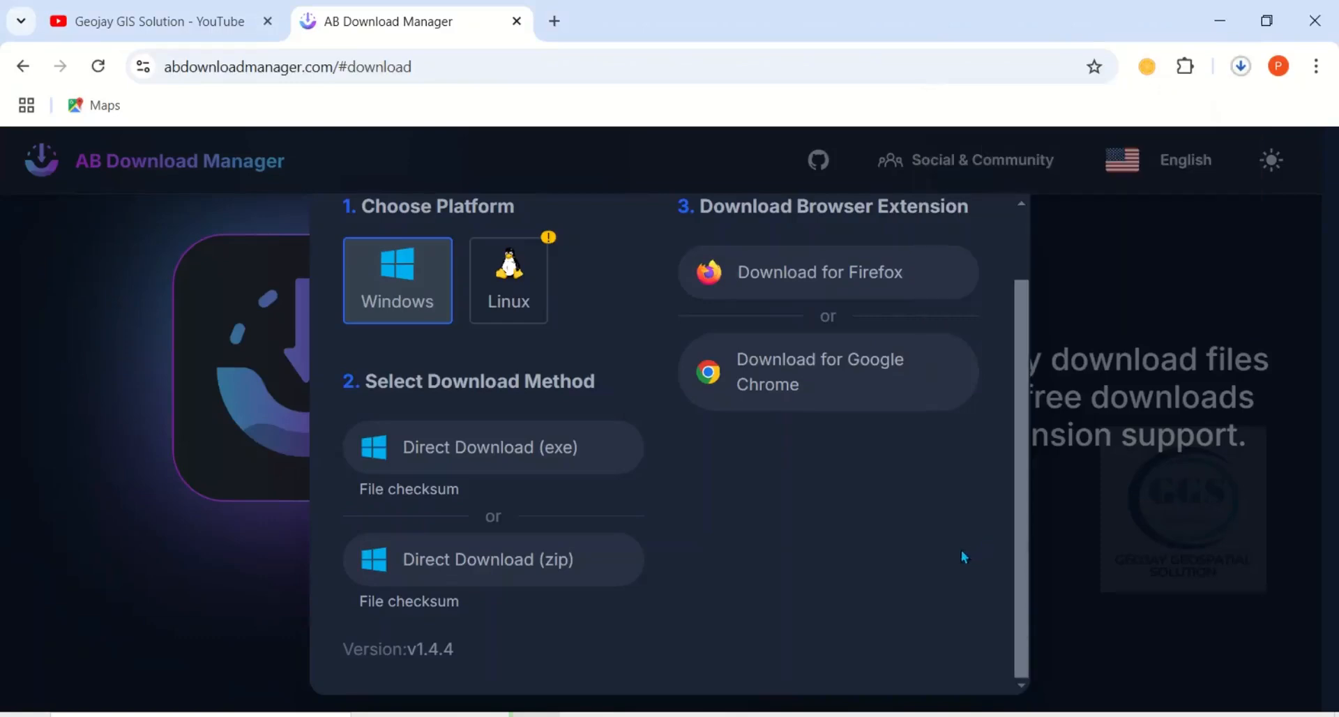
{"action": "mouse_move", "coordinate": [769, 698]}
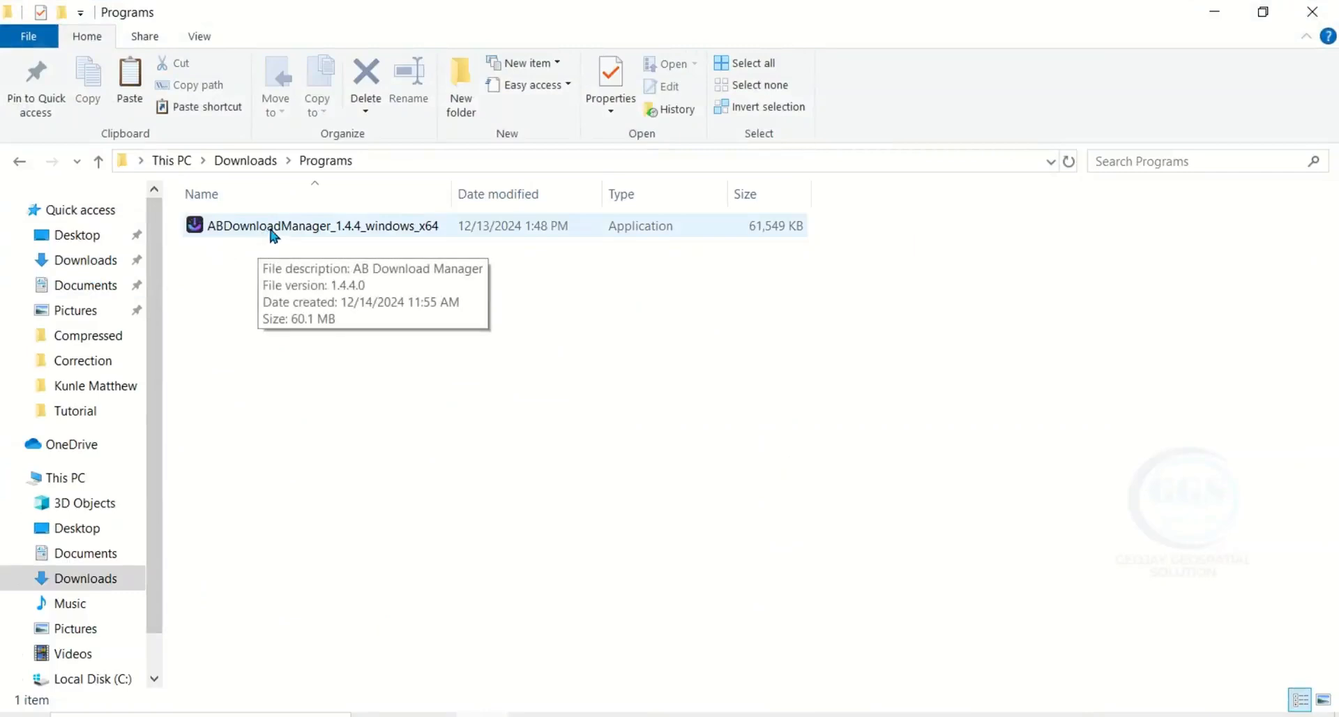
{"action": "mouse_move", "coordinate": [395, 236]}
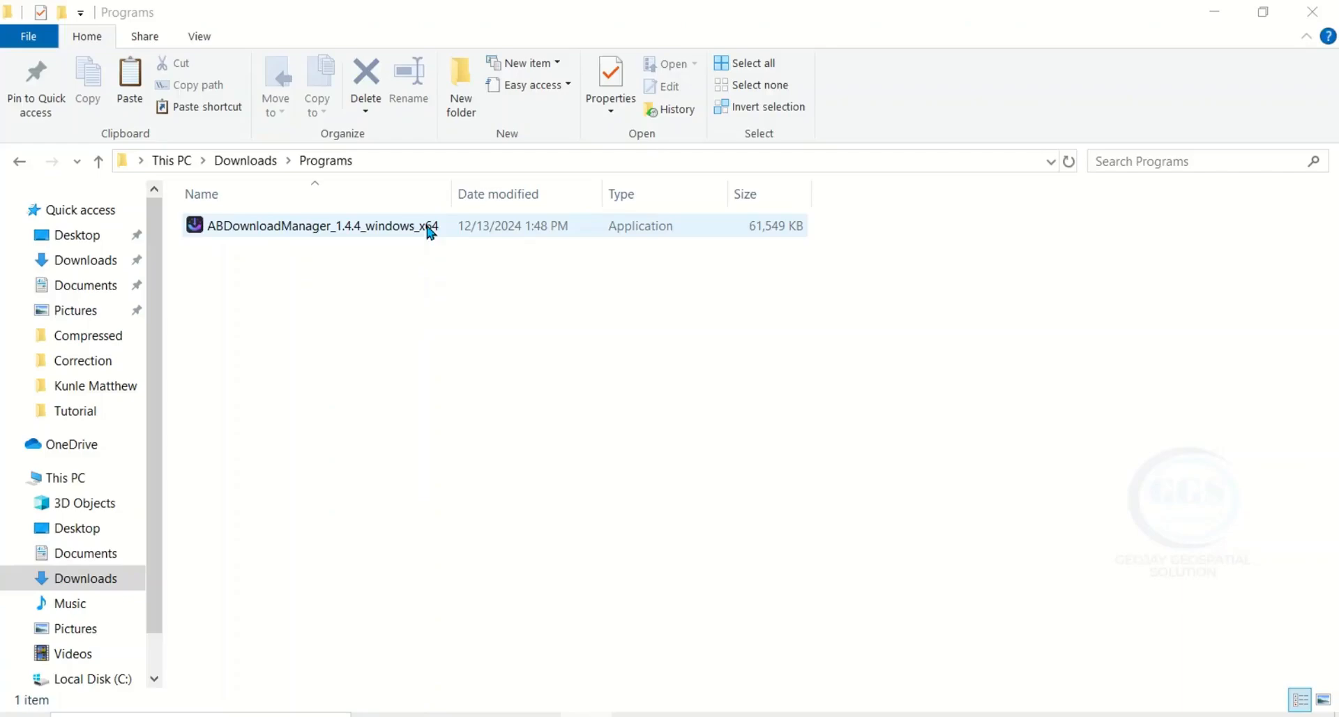
Select the ABDownloadManager_1.4.4_windows_x64 installer in Downloads\Programs
{"action": "left_click", "coordinate": [323, 226]}
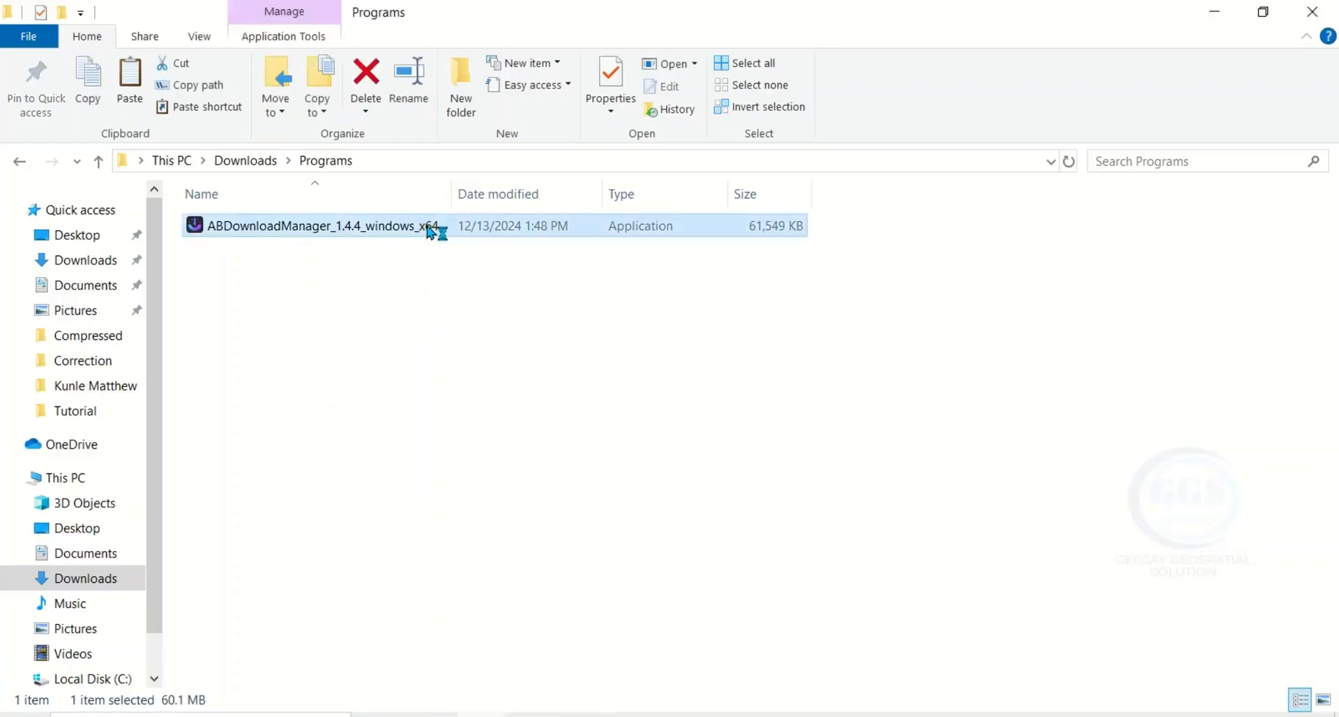
Run the installer, accept the licence and install with default Start Menu and Desktop Shortcut components
{"action": "double_click", "coordinate": [322, 226]}
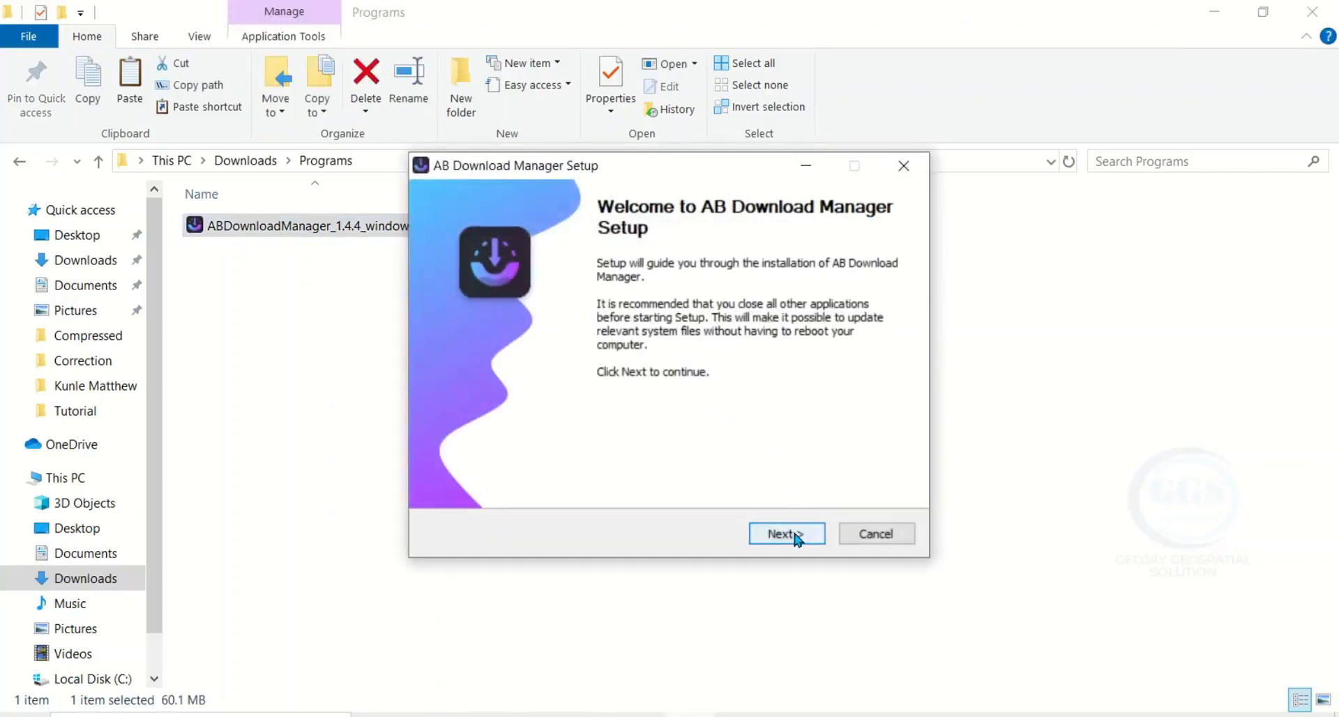
{"action": "left_click", "coordinate": [784, 534]}
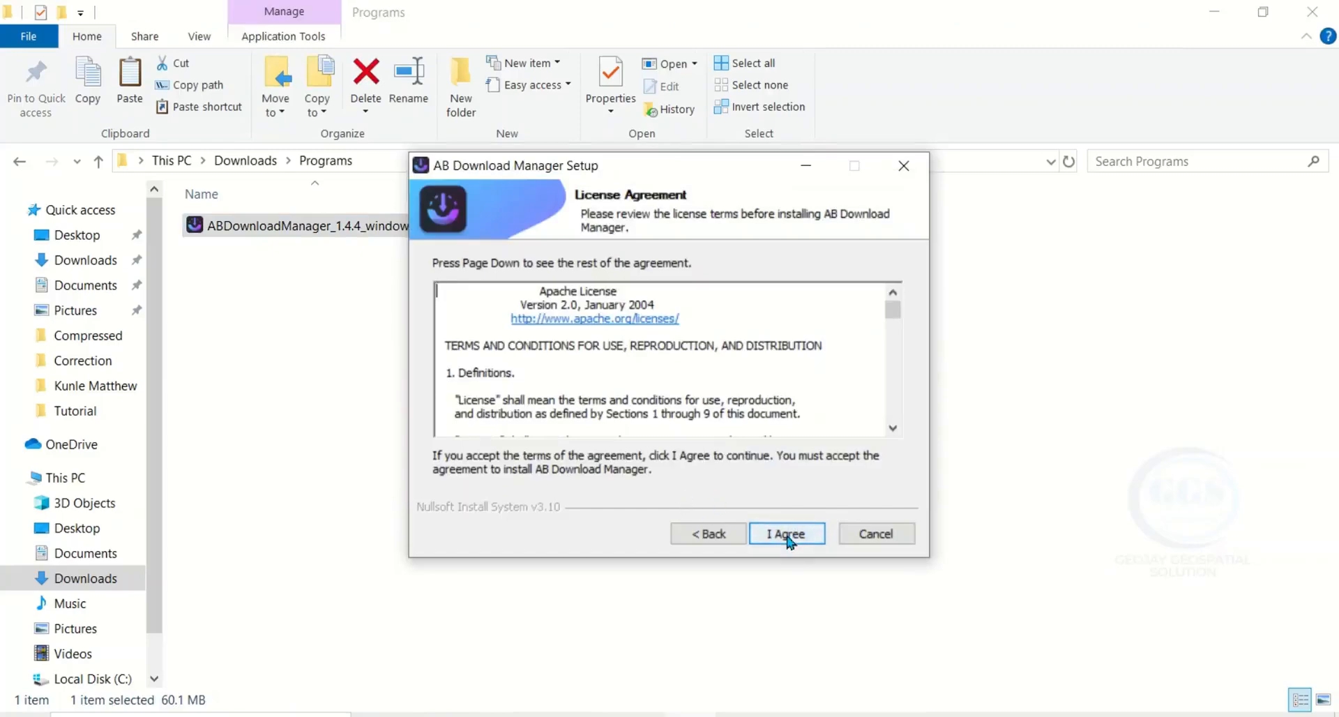
{"action": "left_click", "coordinate": [786, 533]}
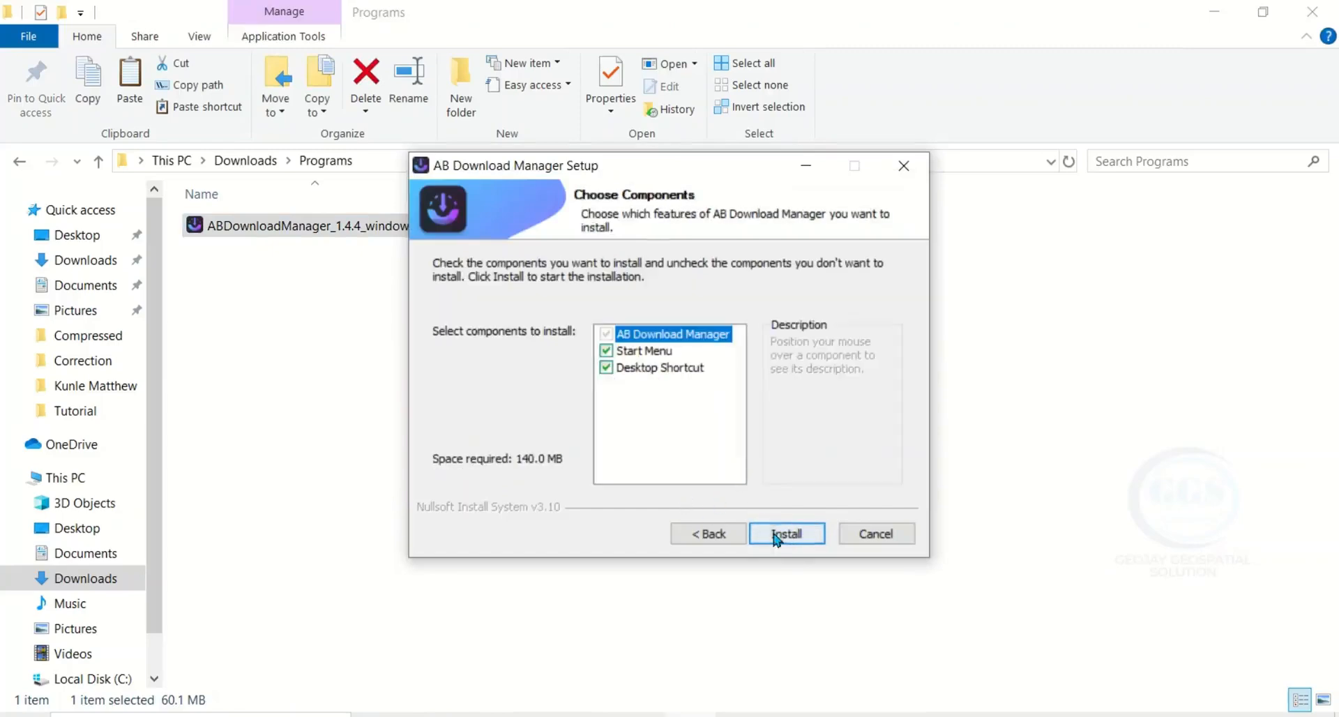
{"action": "left_click", "coordinate": [784, 533]}
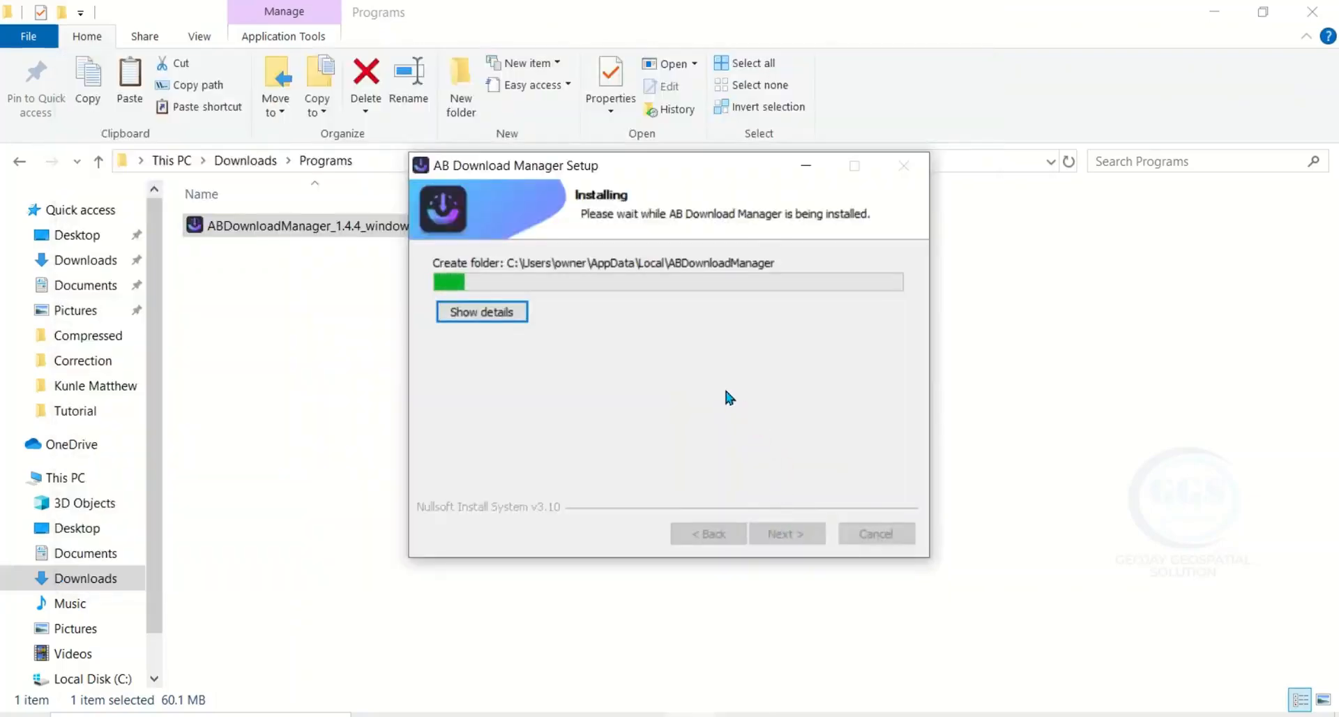
{"action": "mouse_move", "coordinate": [758, 407]}
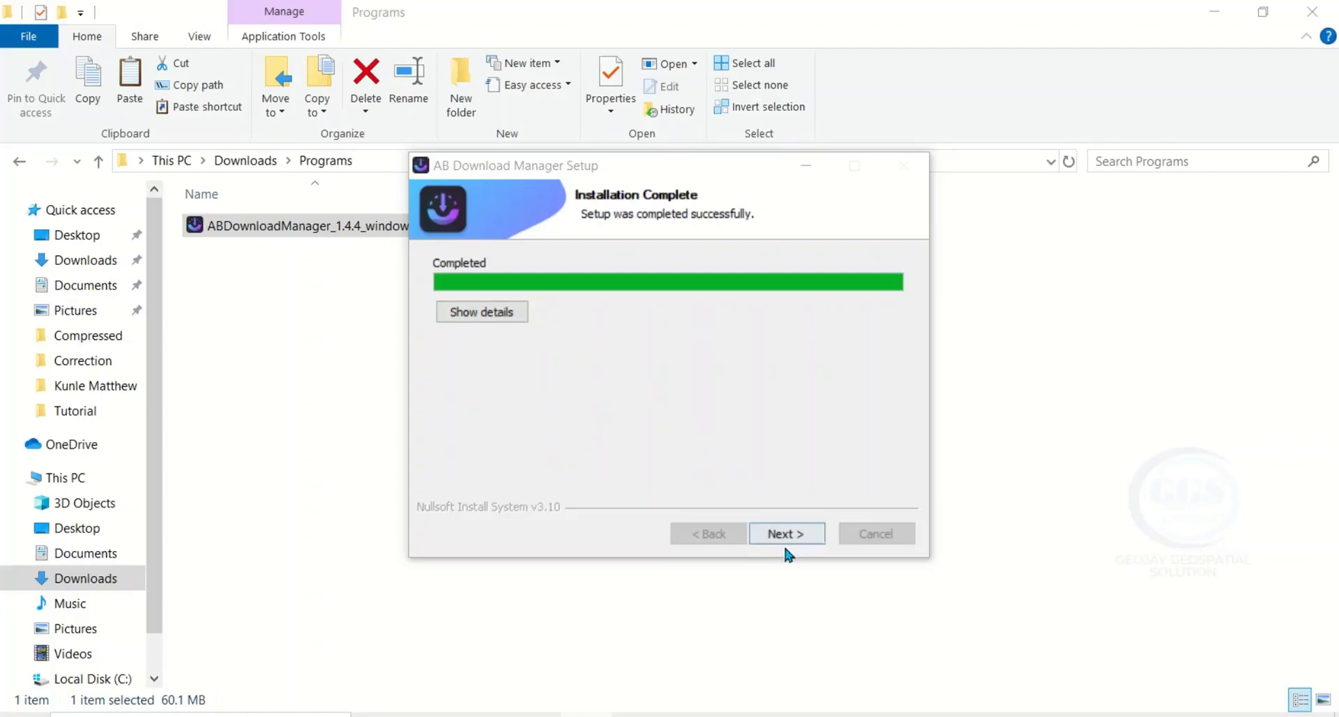
{"action": "left_click", "coordinate": [786, 533]}
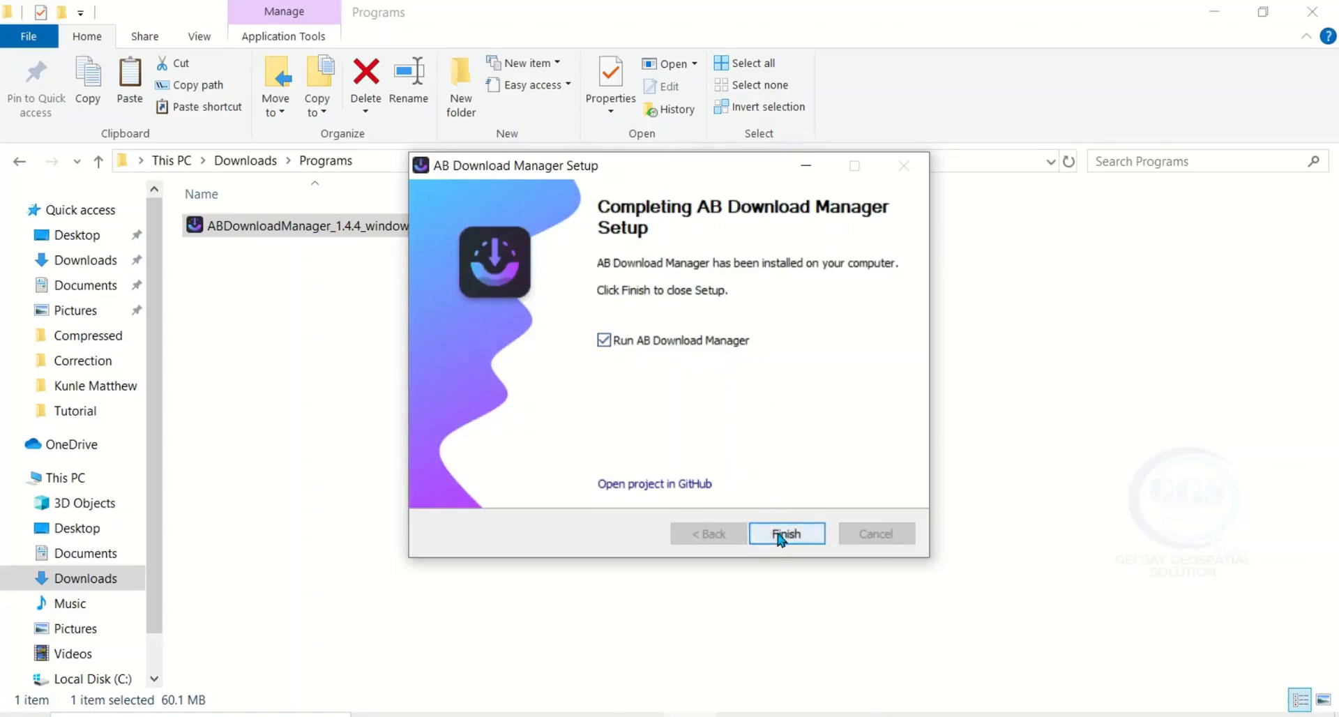
Launch AB Download Manager, then open and cancel the Add Download dialog
{"action": "left_click", "coordinate": [784, 534]}
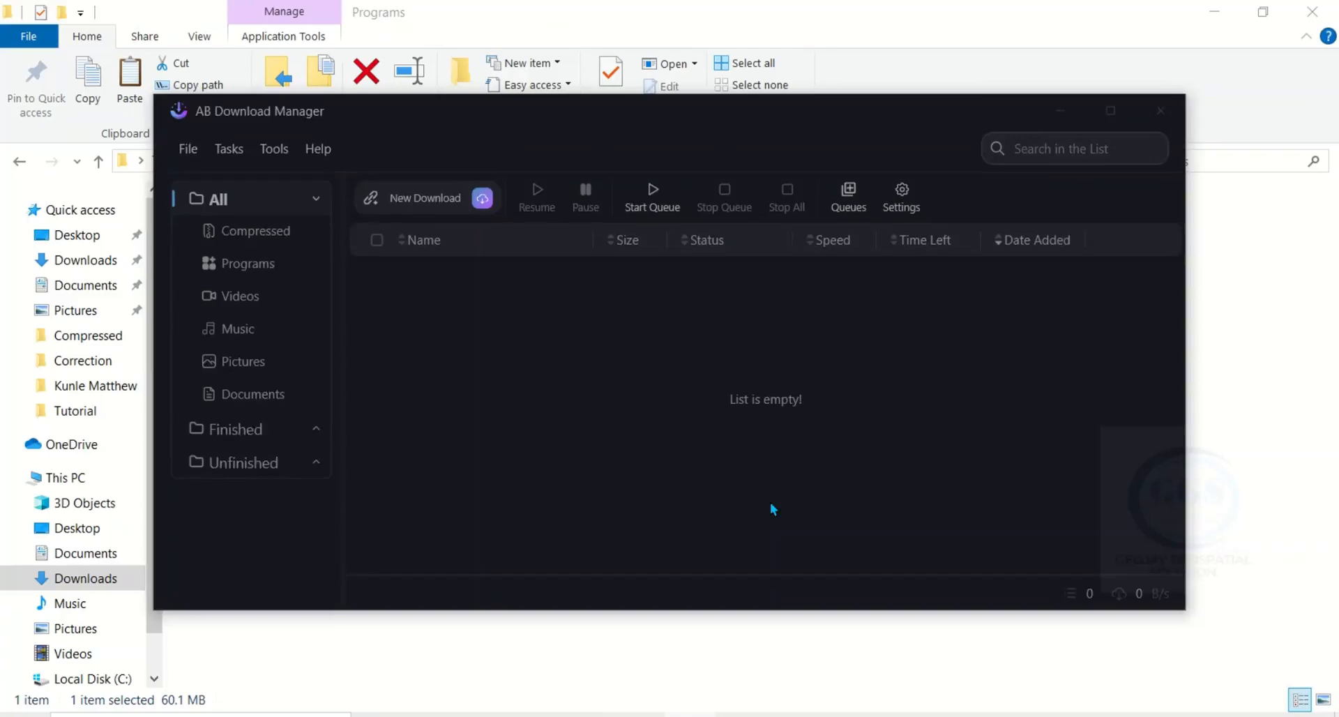
{"action": "mouse_move", "coordinate": [389, 282]}
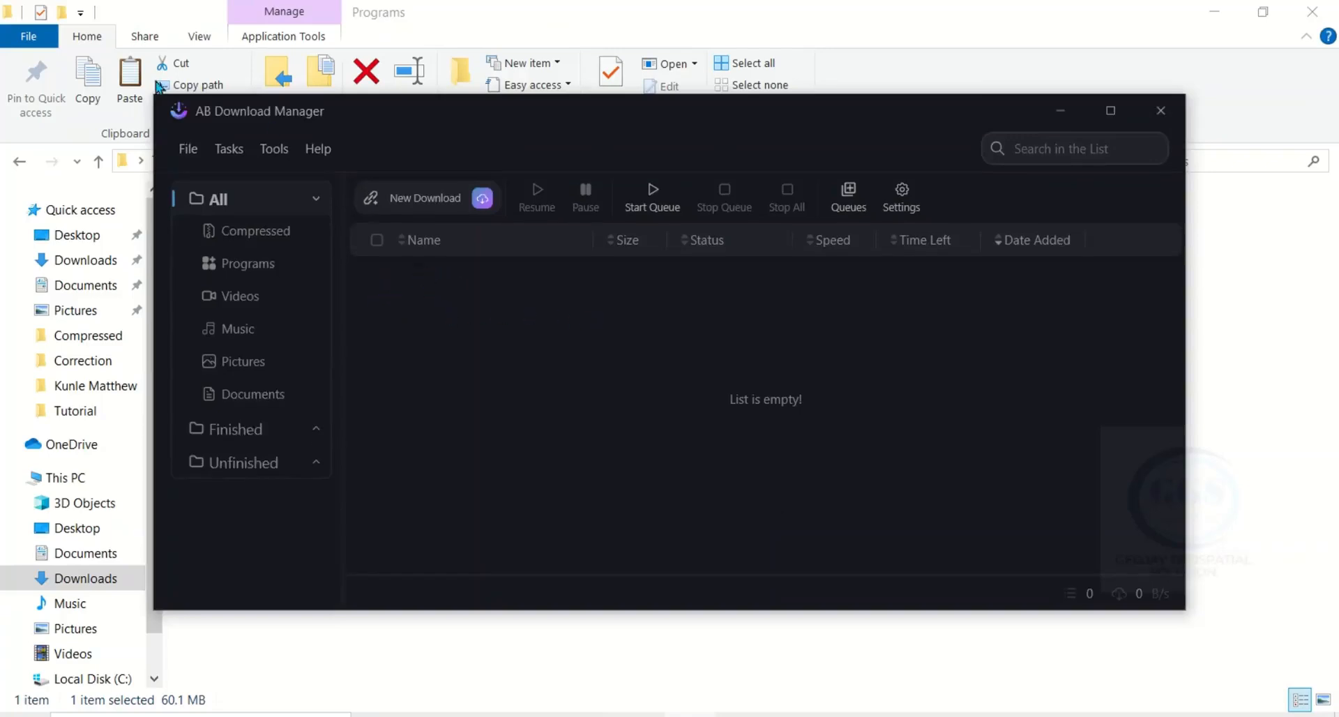
{"action": "left_click", "coordinate": [187, 148]}
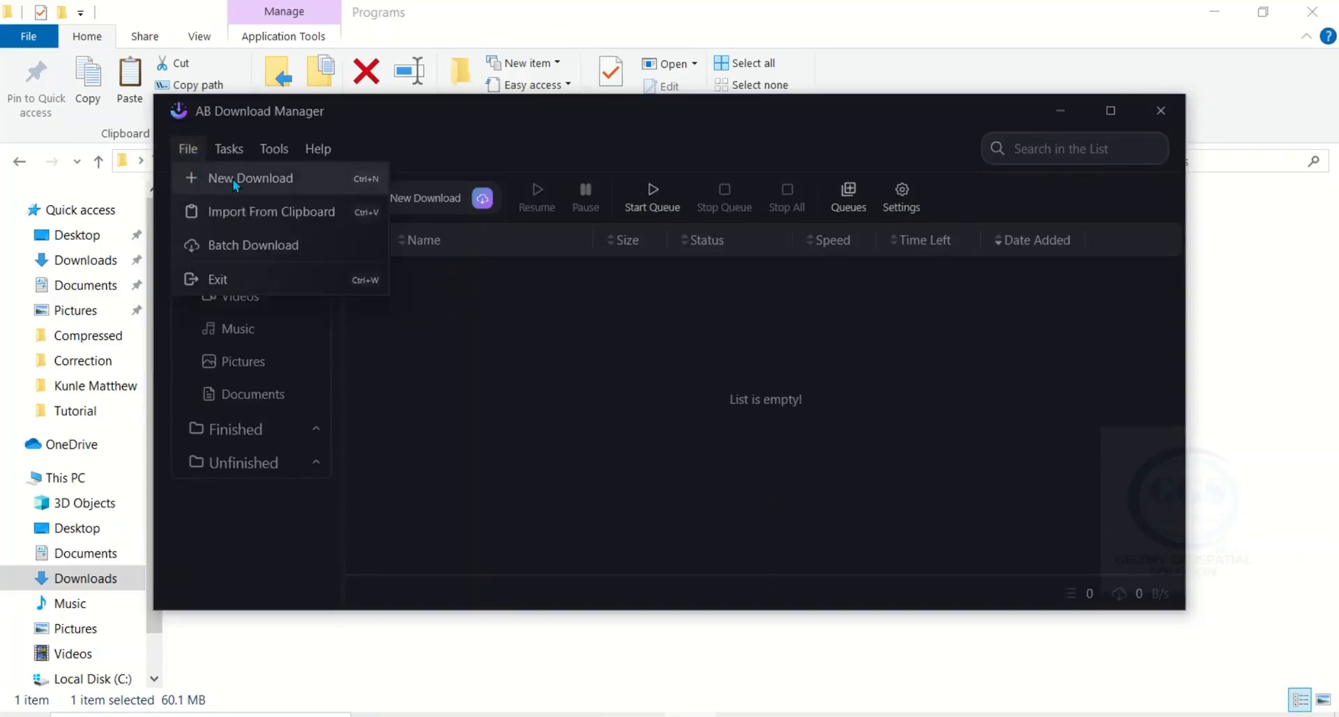
{"action": "left_click", "coordinate": [250, 178]}
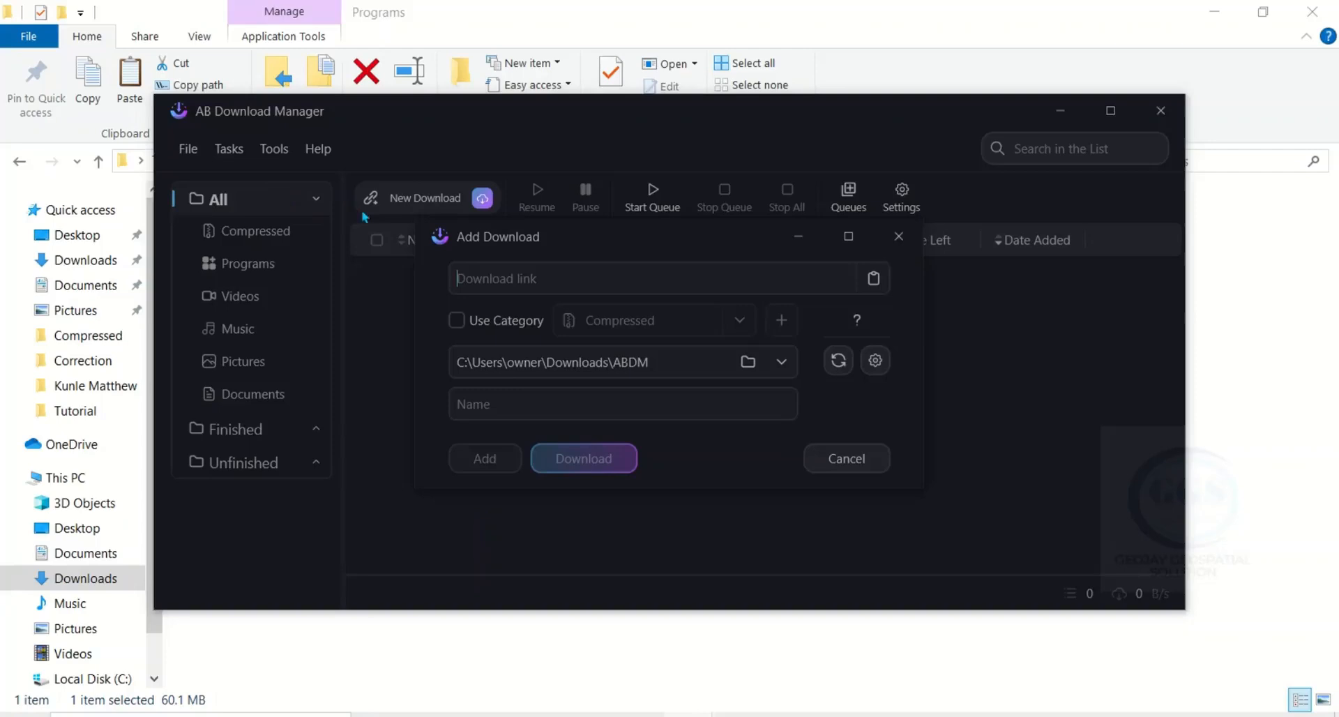
{"action": "left_click", "coordinate": [650, 278]}
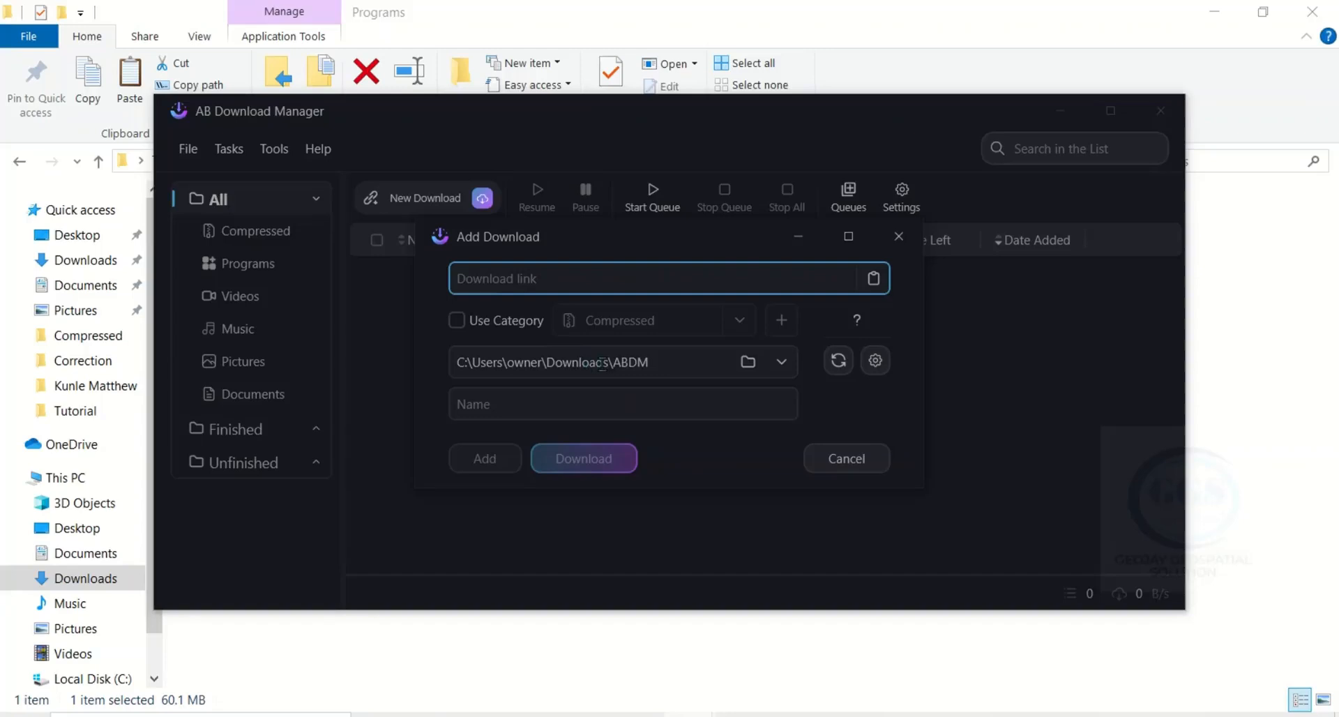
{"action": "left_click", "coordinate": [846, 459]}
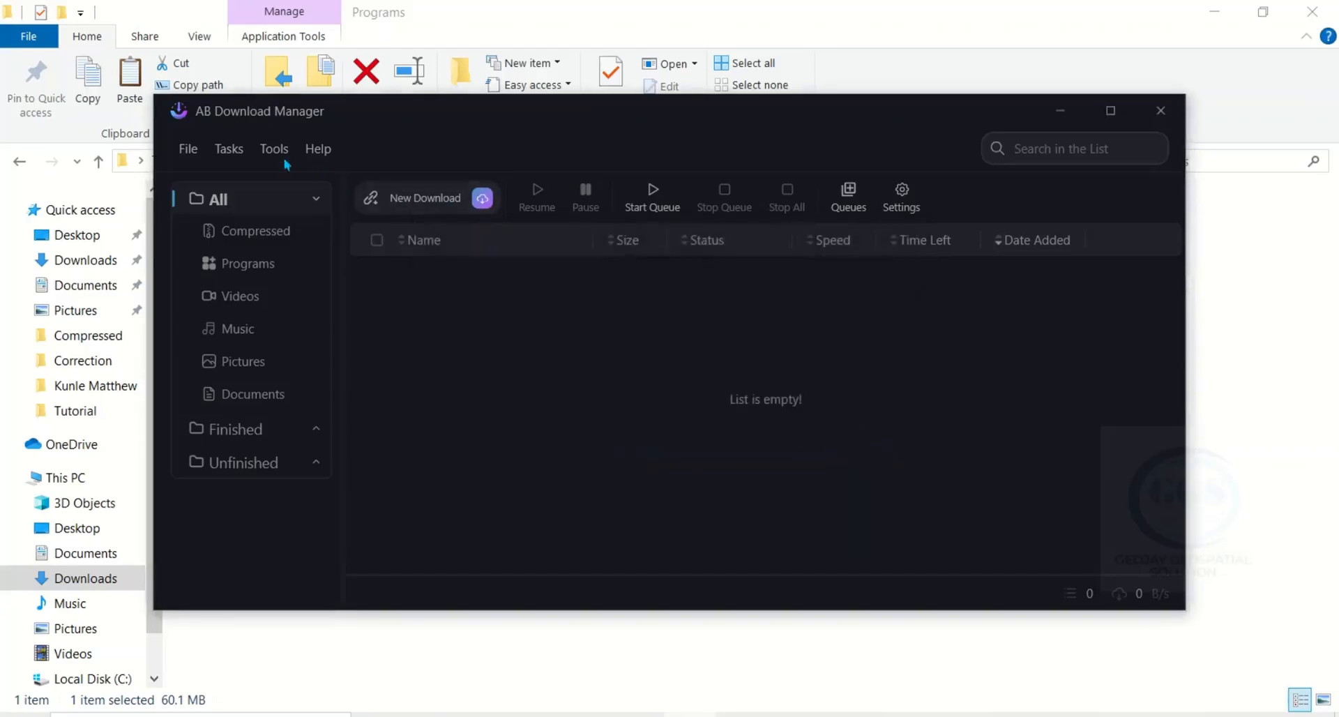
Browse the Tasks and Tools menus to the Google Chrome browser integration option
{"action": "left_click", "coordinate": [187, 149]}
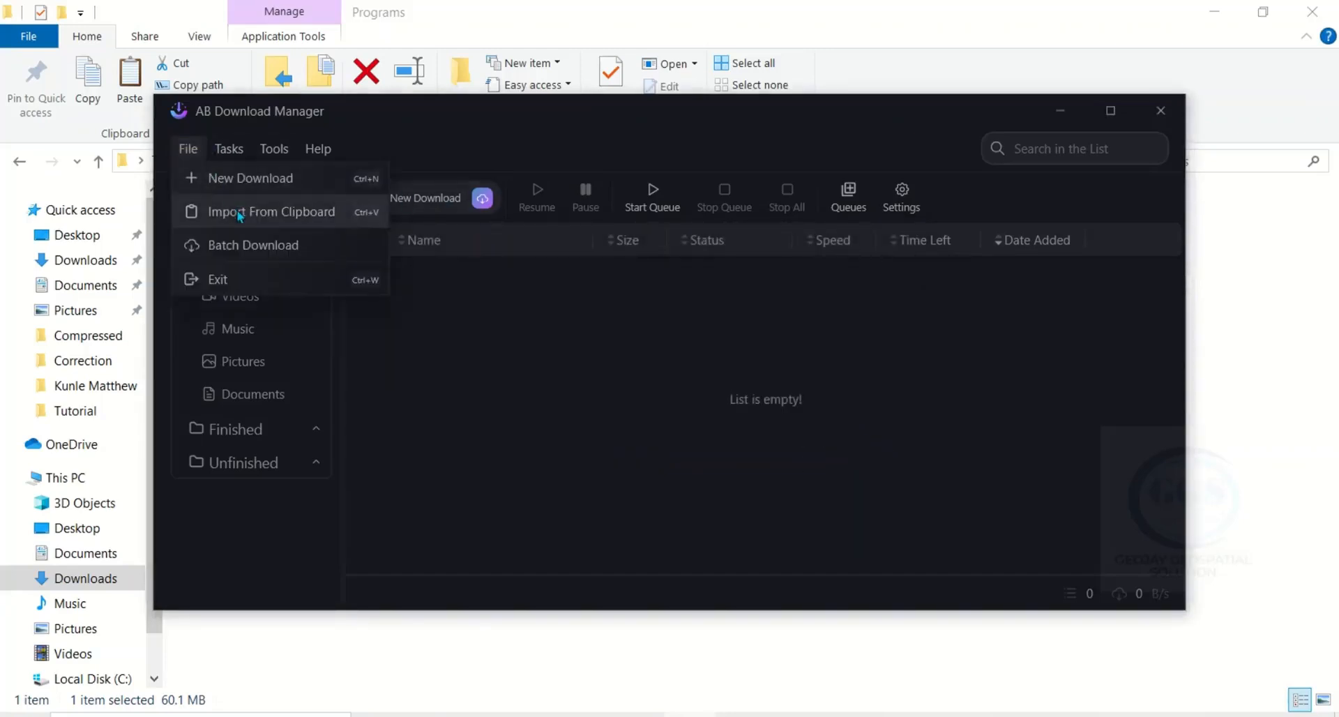
{"action": "mouse_move", "coordinate": [253, 245]}
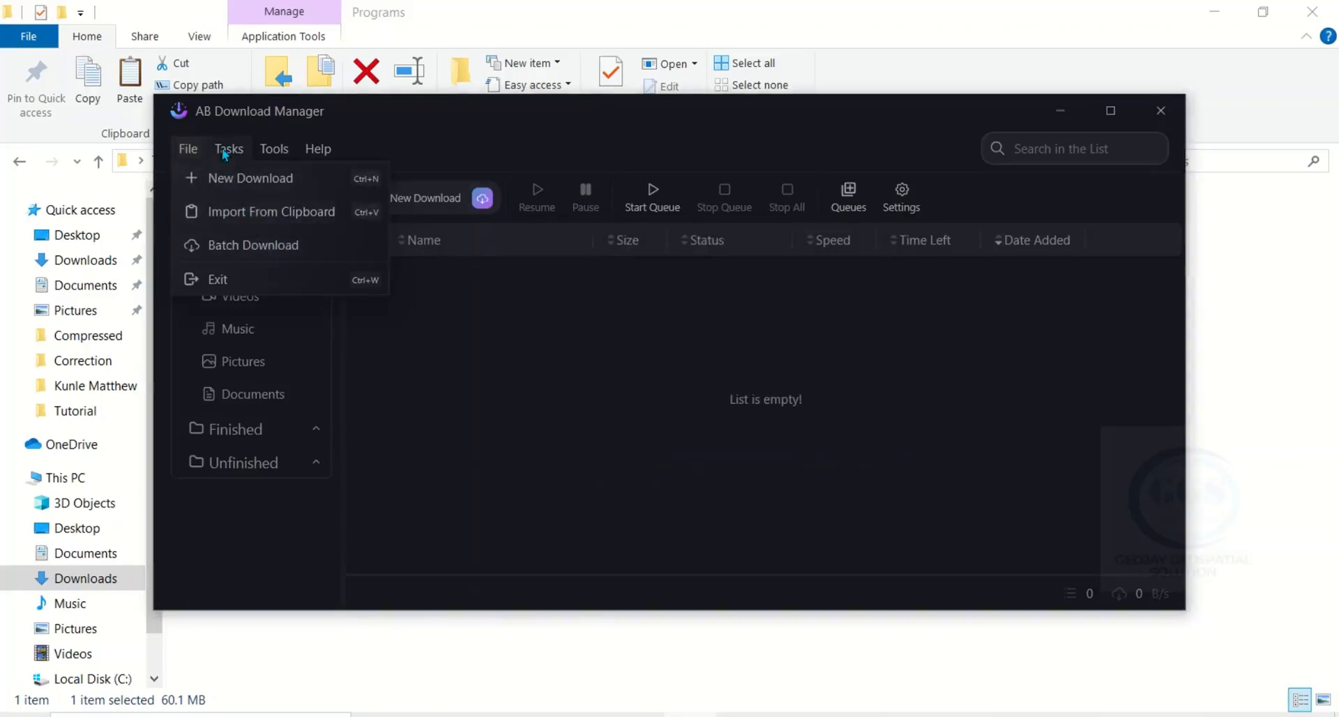
{"action": "left_click", "coordinate": [229, 148]}
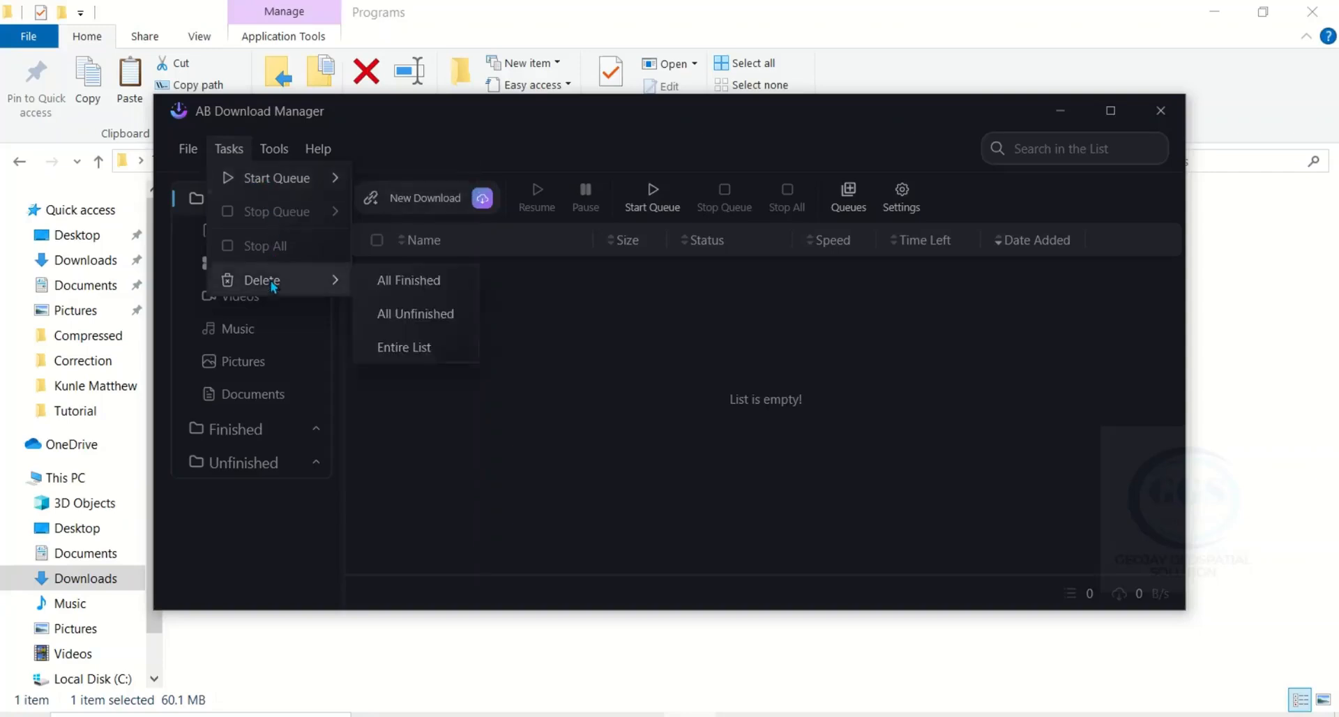
{"action": "left_click", "coordinate": [274, 149]}
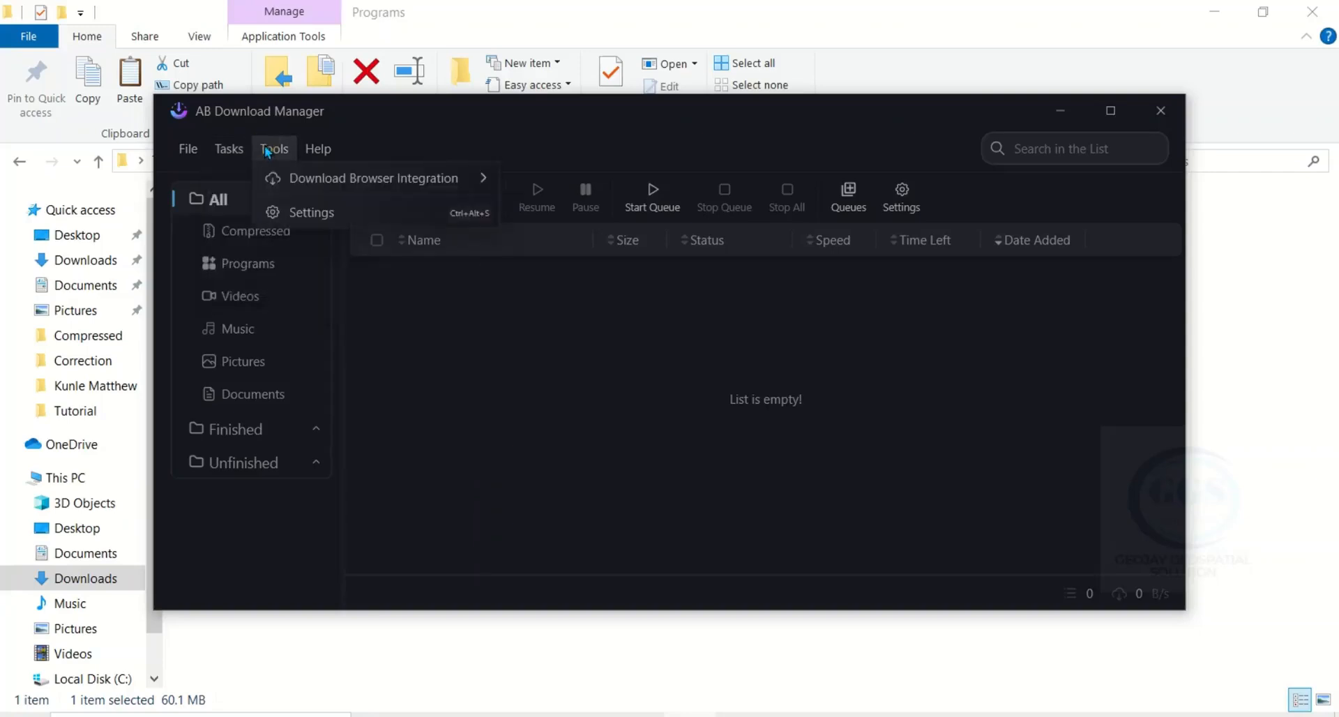
{"action": "mouse_move", "coordinate": [372, 178]}
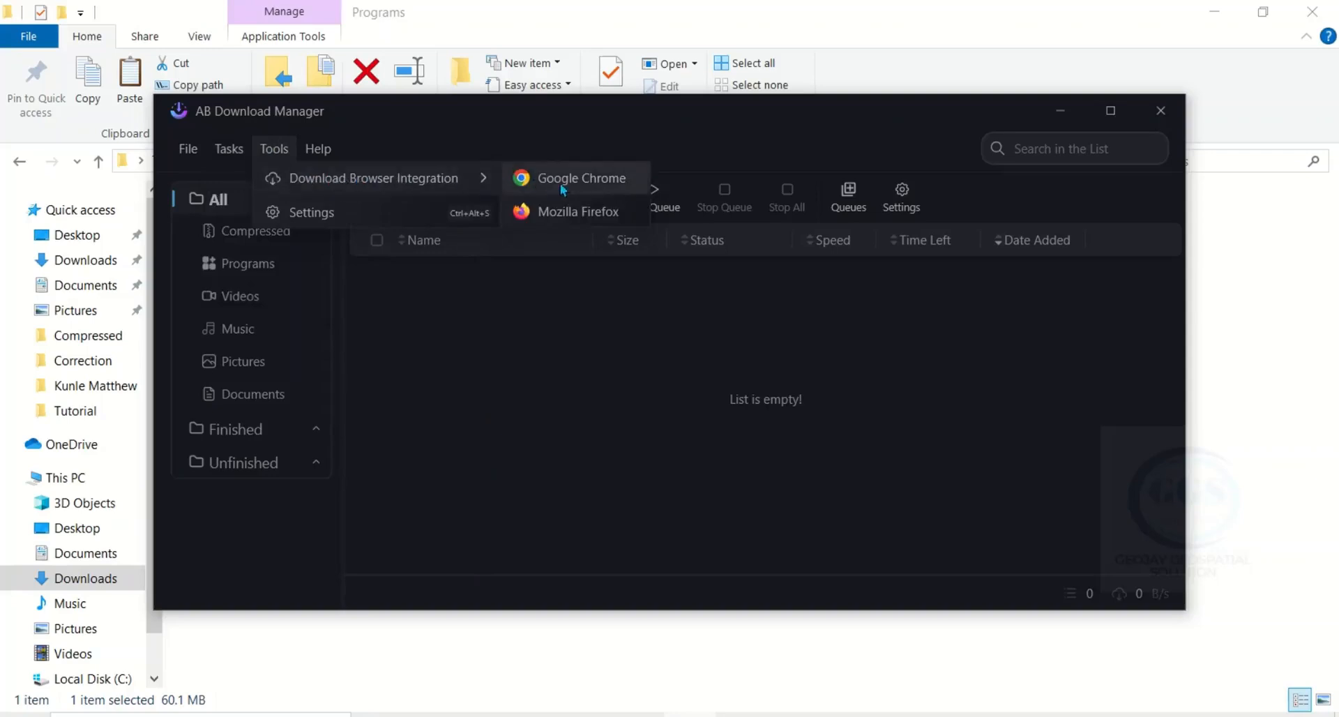
{"action": "mouse_move", "coordinate": [568, 184]}
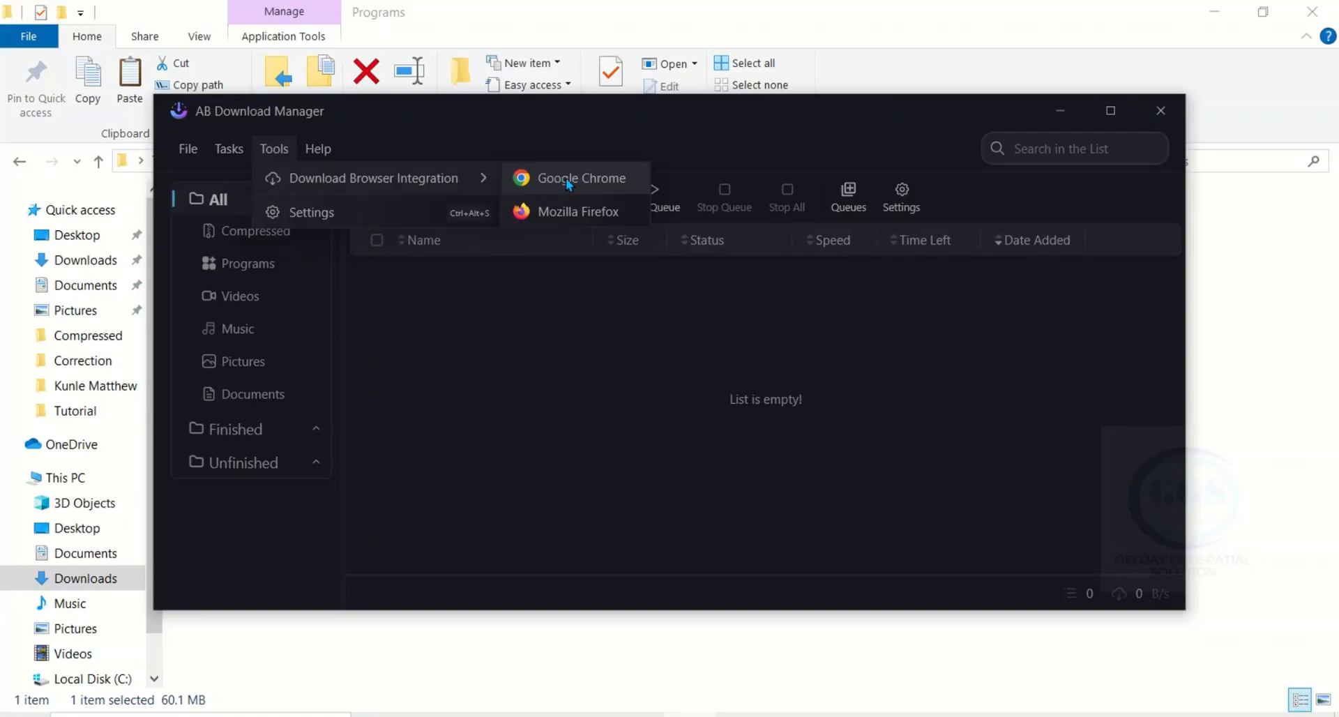
{"action": "mouse_move", "coordinate": [578, 210]}
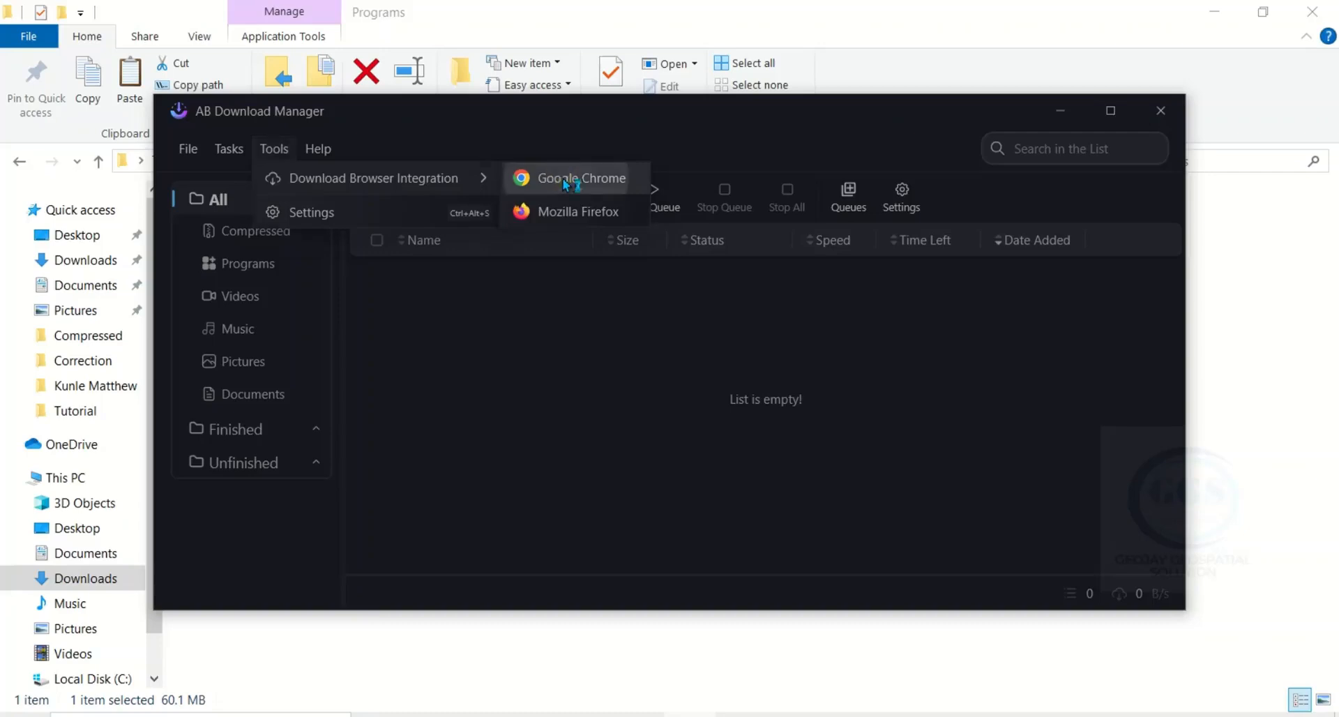
Add the AB Download Manager Browser Integration extension to Chrome from the Web Store
{"action": "left_click", "coordinate": [579, 179]}
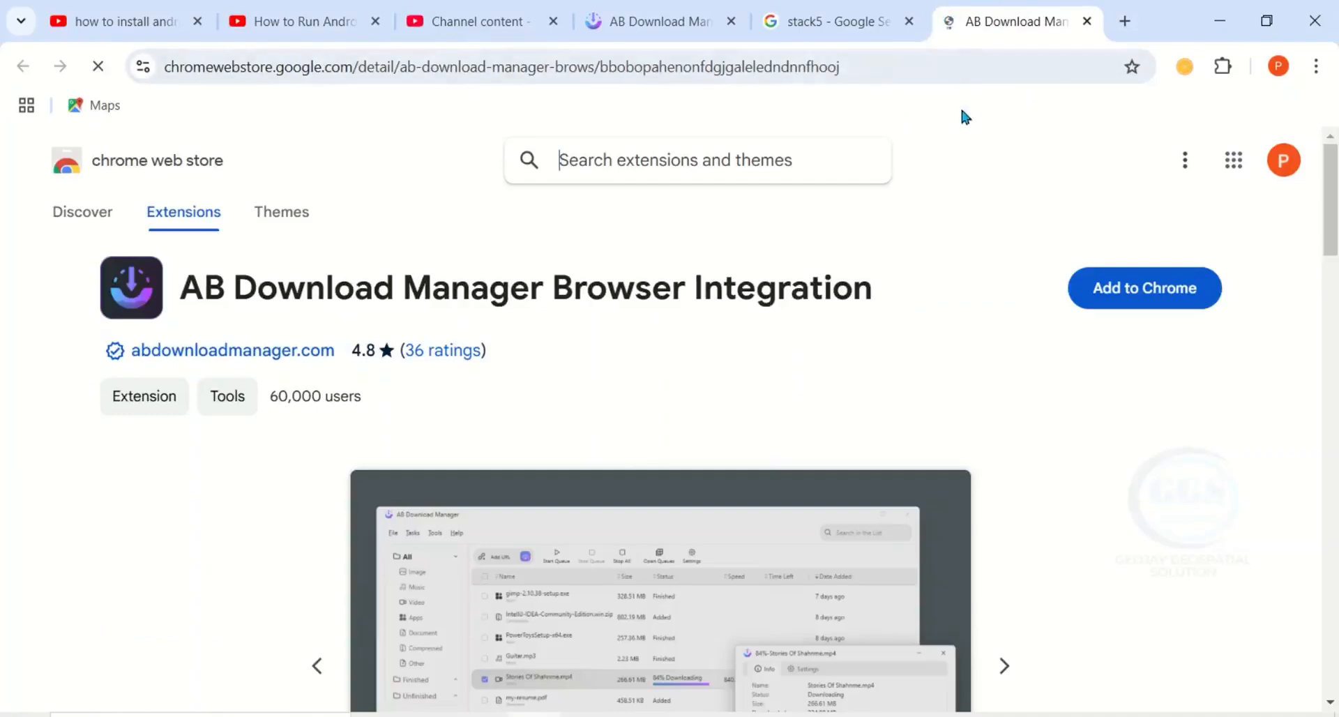
{"action": "mouse_move", "coordinate": [1122, 305]}
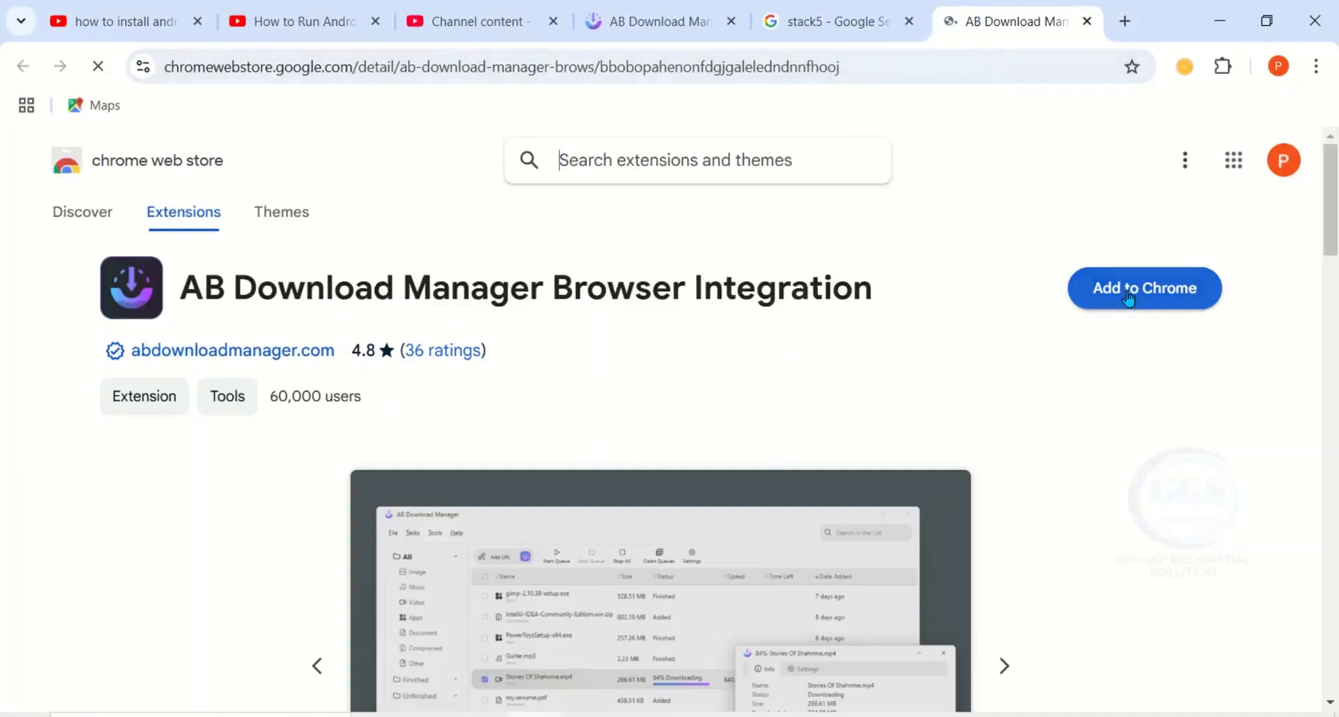
{"action": "left_click", "coordinate": [1144, 287]}
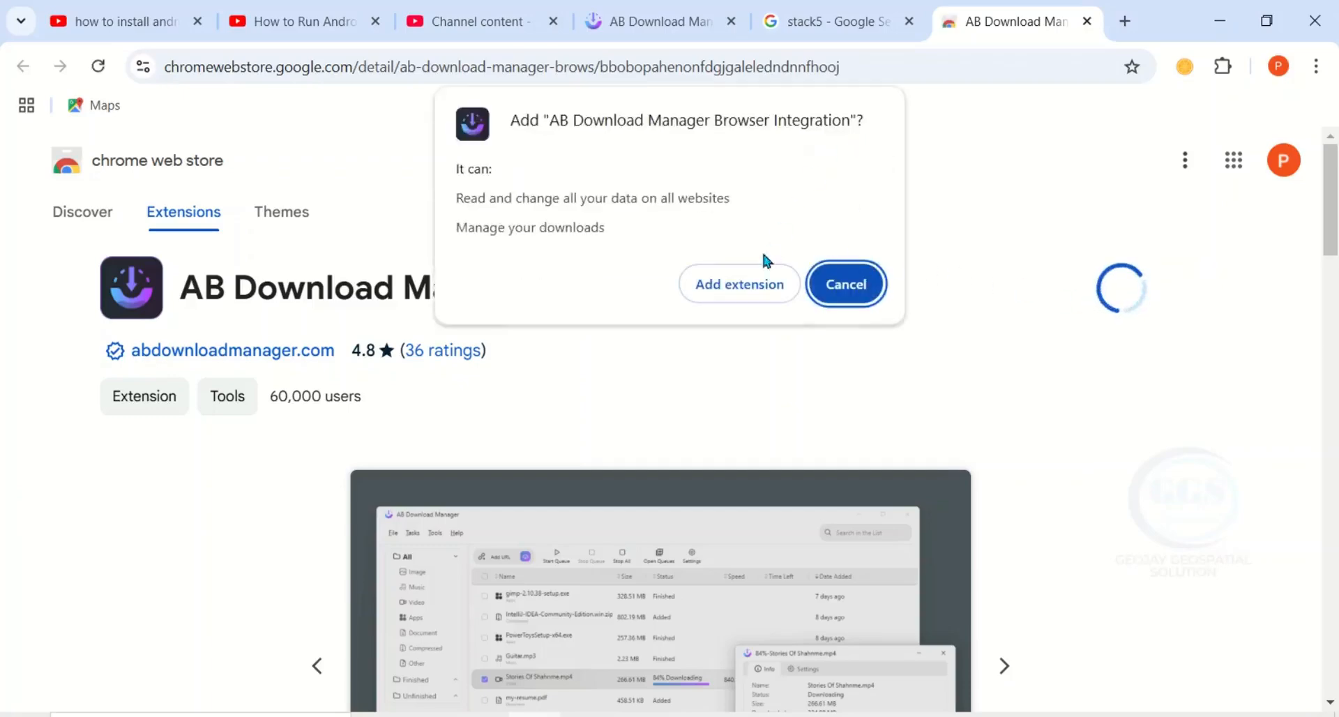
{"action": "left_click", "coordinate": [844, 285]}
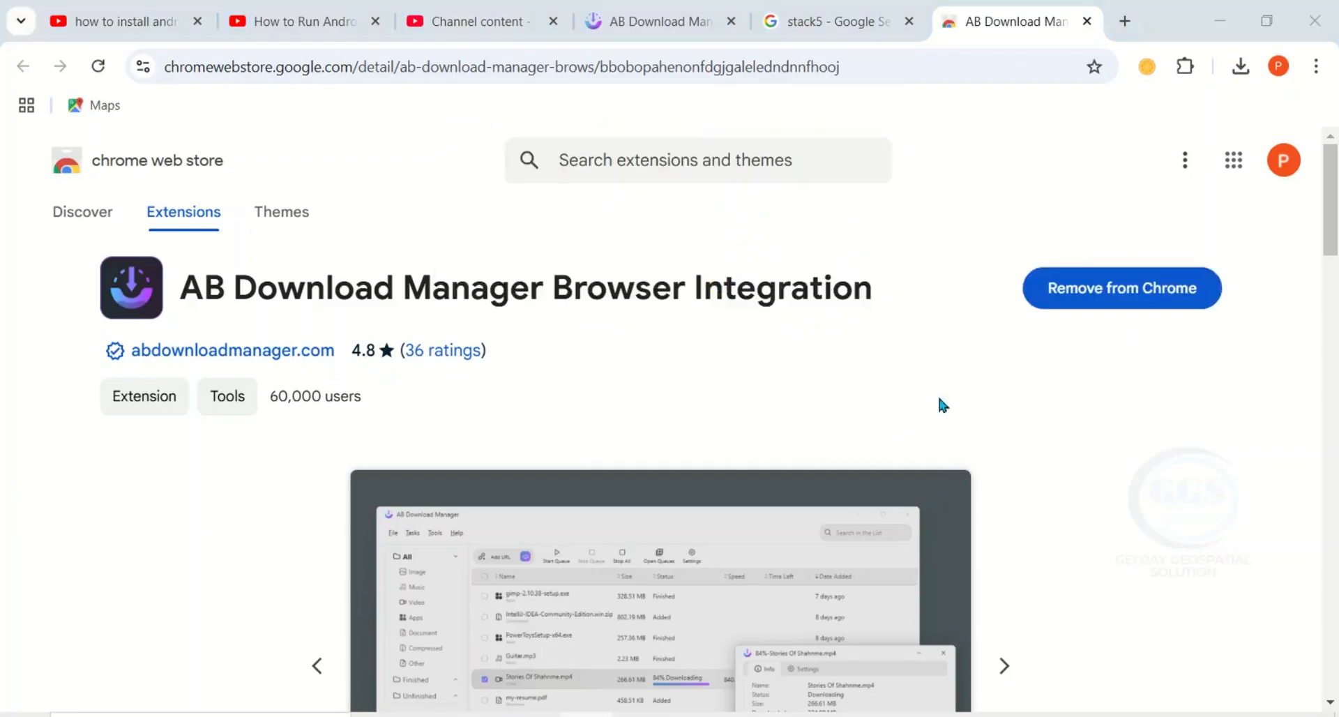
{"action": "mouse_move", "coordinate": [1004, 145]}
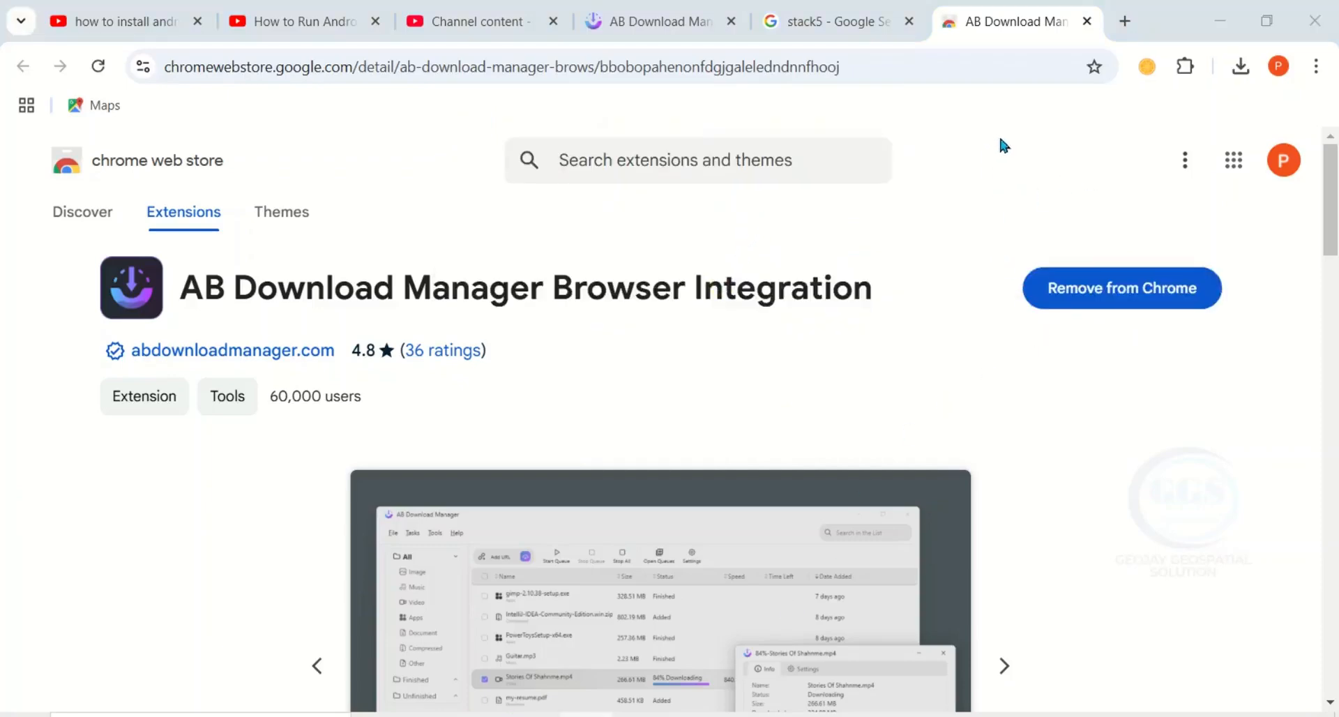
{"action": "mouse_move", "coordinate": [1318, 66]}
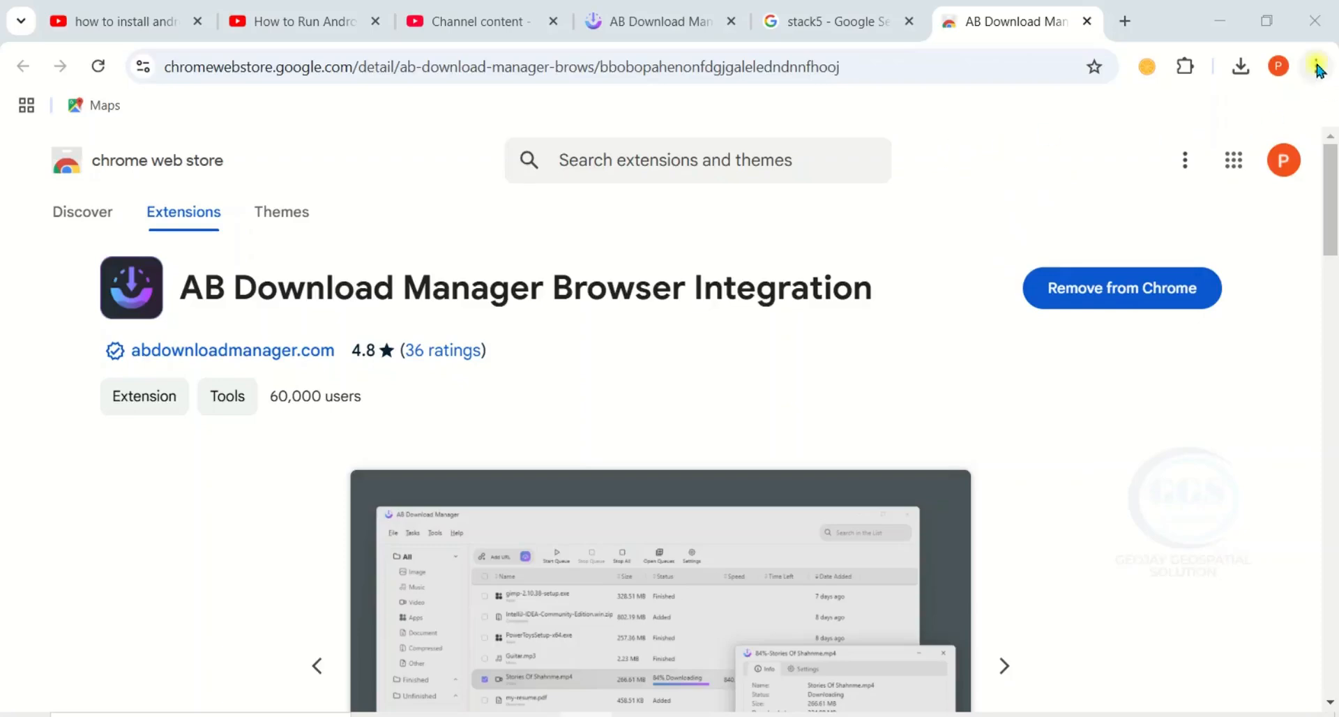
{"action": "left_click", "coordinate": [1316, 66]}
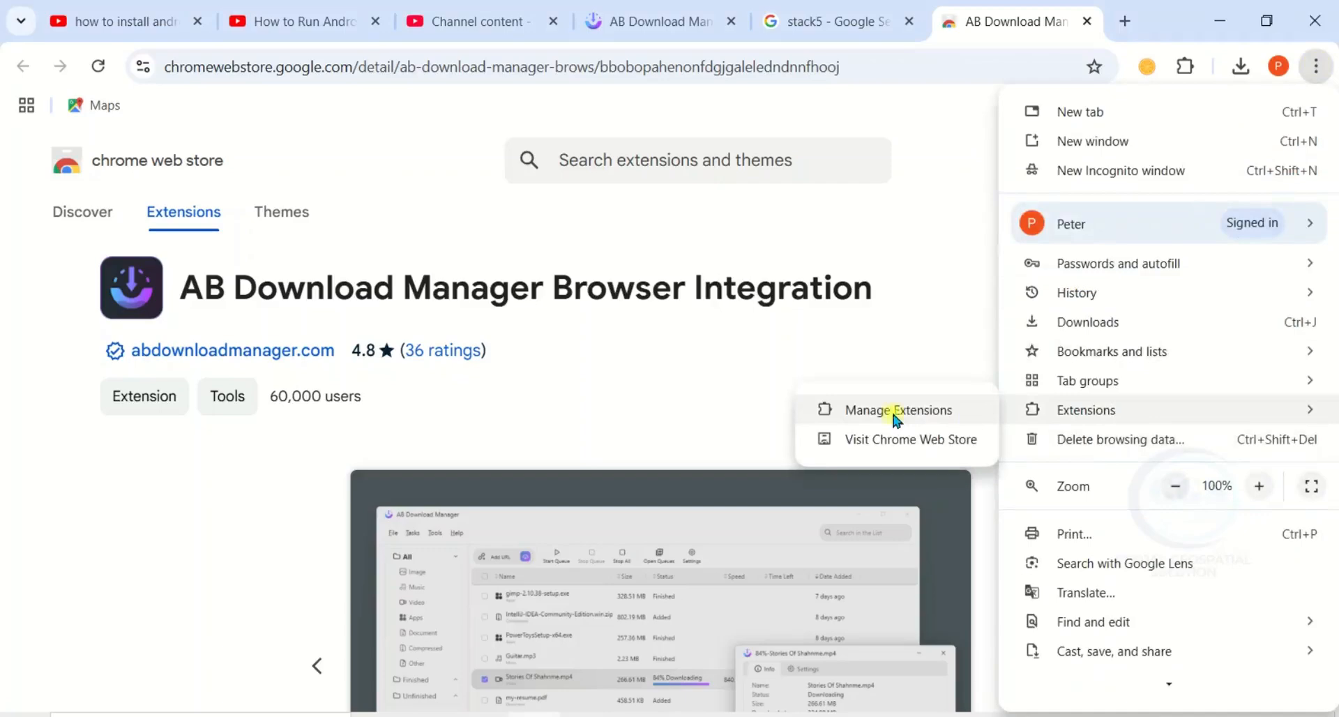
Open Manage Extensions to view AB Download Manager Browser Integration 1.0.5 enabled
{"action": "left_click", "coordinate": [899, 410]}
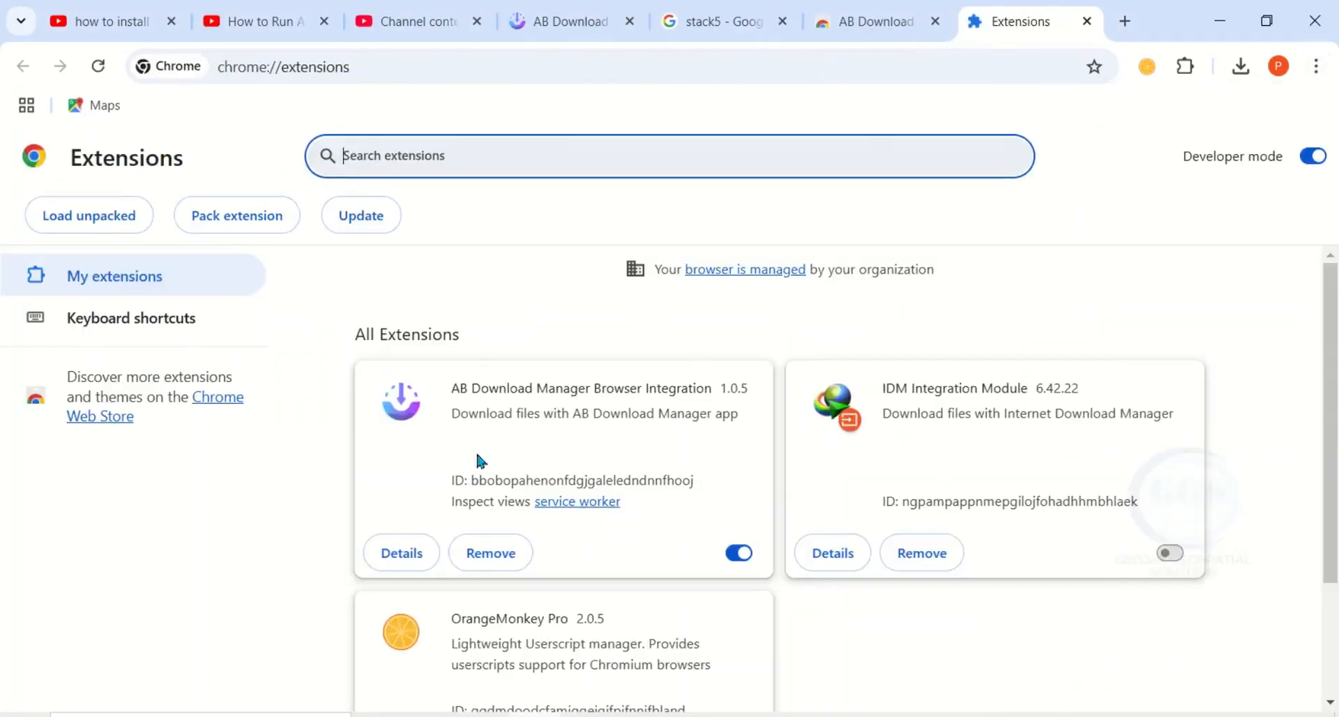
{"action": "mouse_move", "coordinate": [672, 415]}
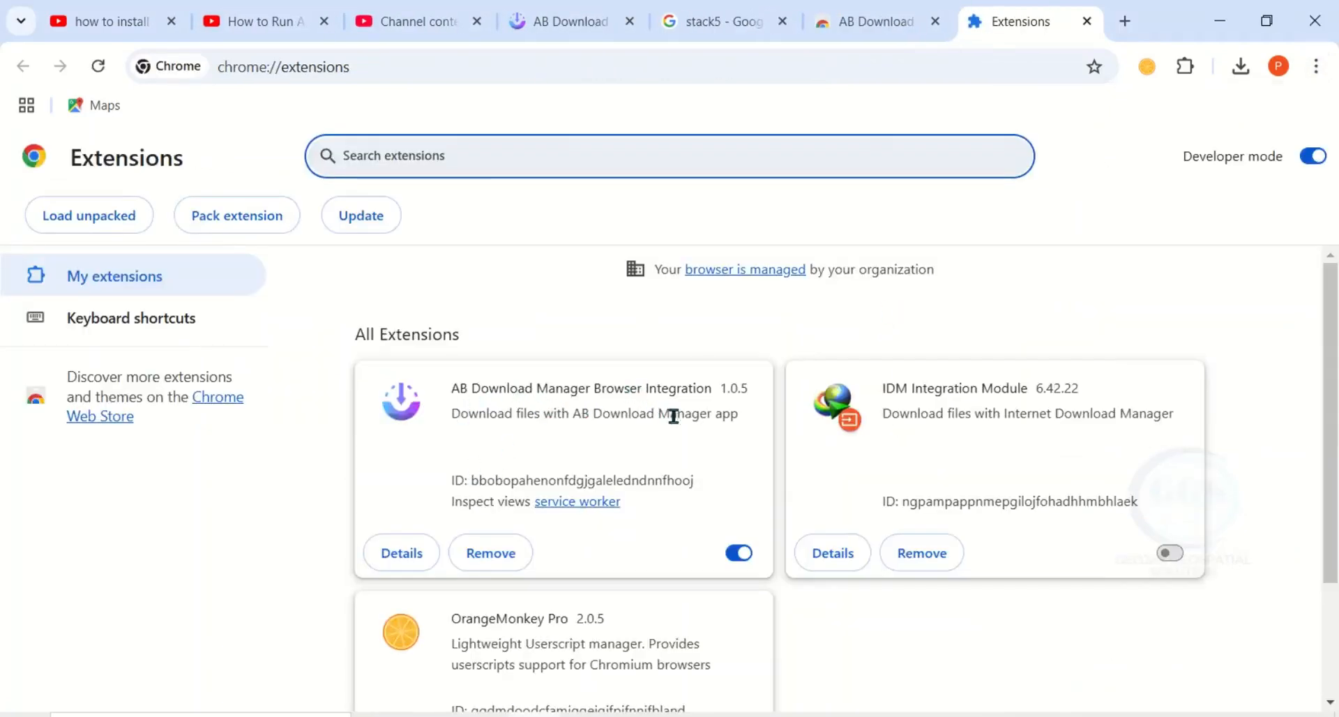
{"action": "mouse_move", "coordinate": [739, 553]}
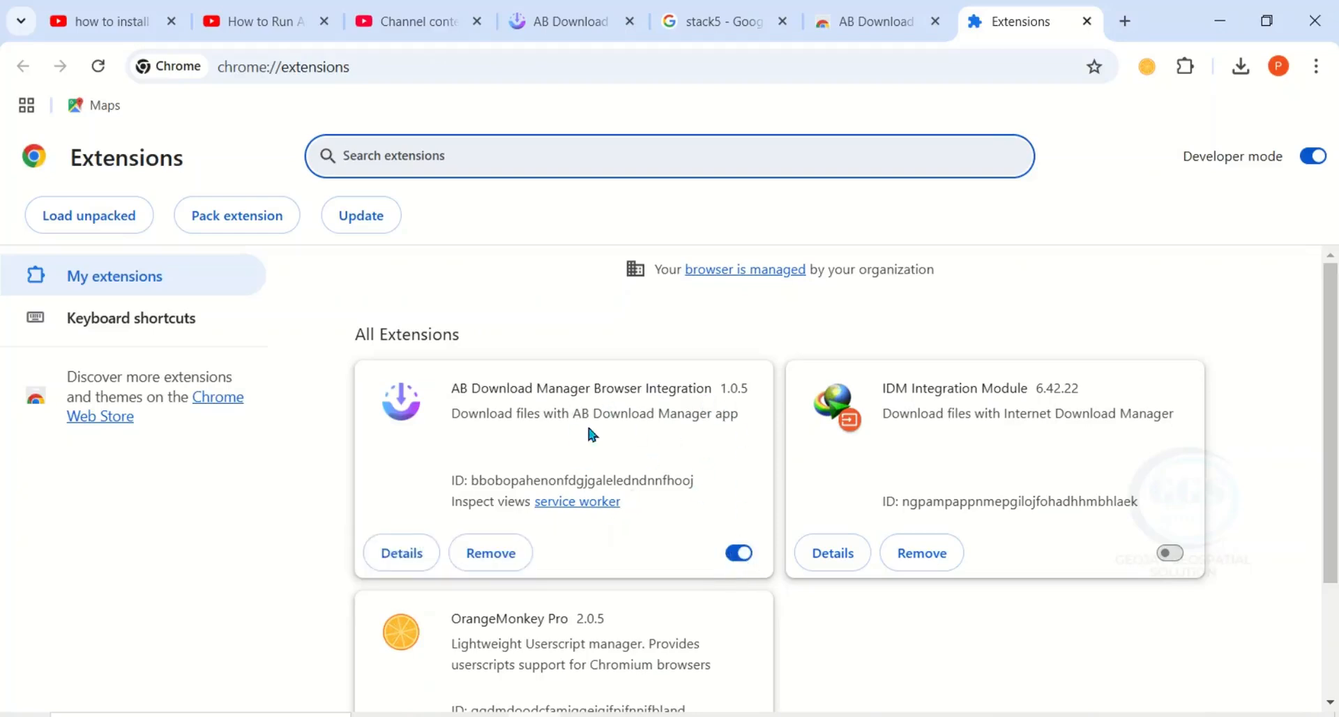
{"action": "mouse_move", "coordinate": [682, 523]}
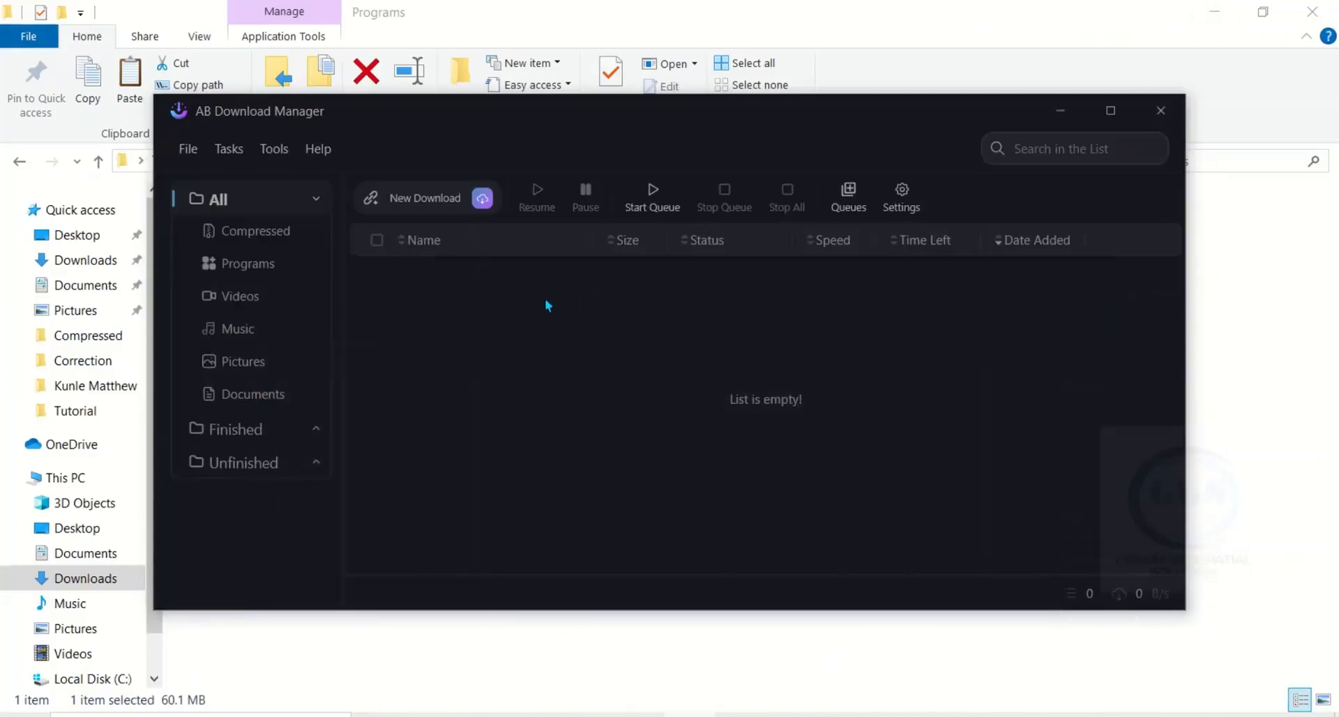
{"action": "mouse_move", "coordinate": [275, 136]}
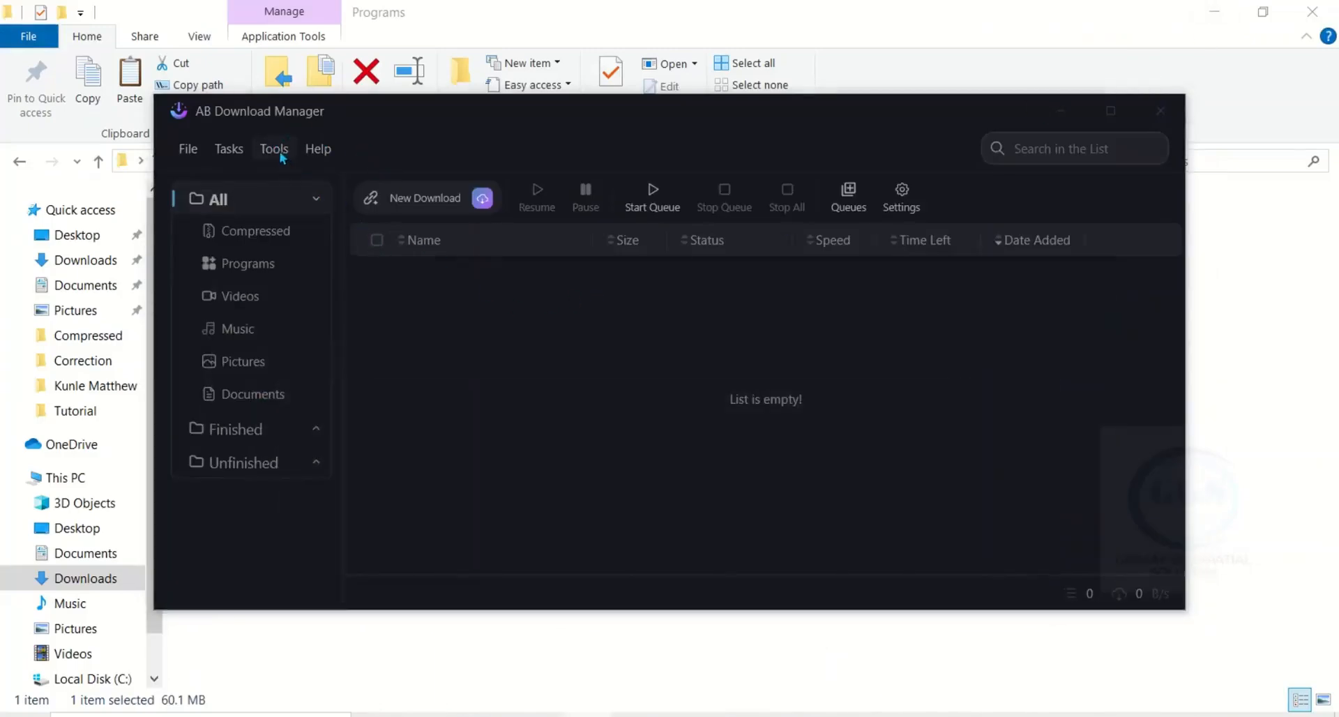
Open Tools > Settings in AB Download Manager, landing on Appearance
{"action": "left_click", "coordinate": [274, 149]}
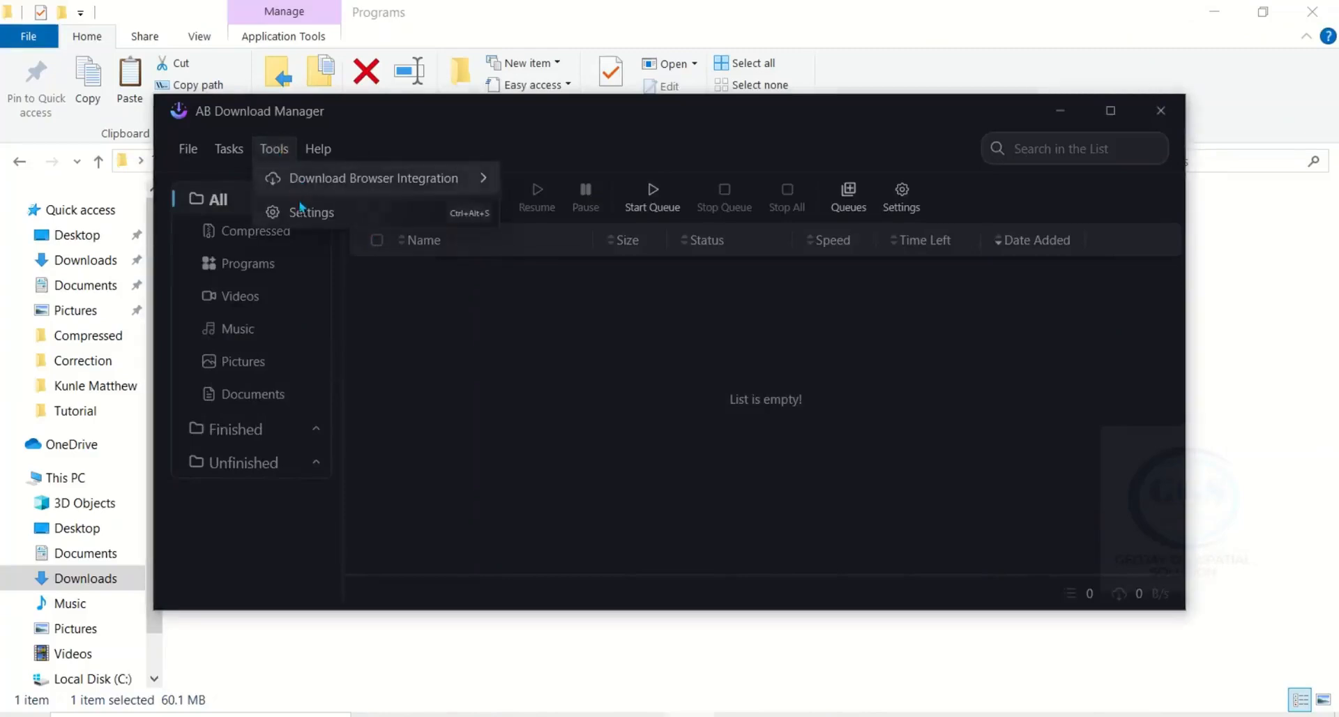
{"action": "left_click", "coordinate": [311, 212]}
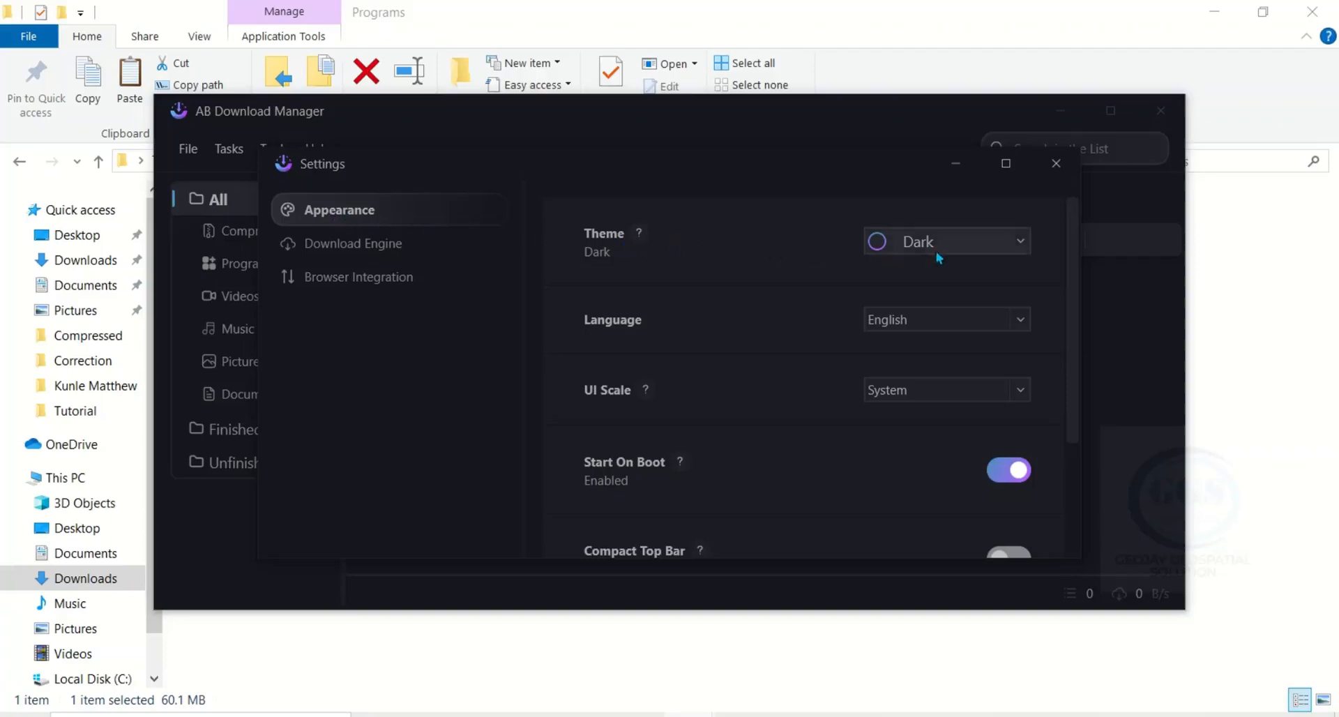
Try the Light theme, then set the theme back to Dark
{"action": "left_click", "coordinate": [944, 240]}
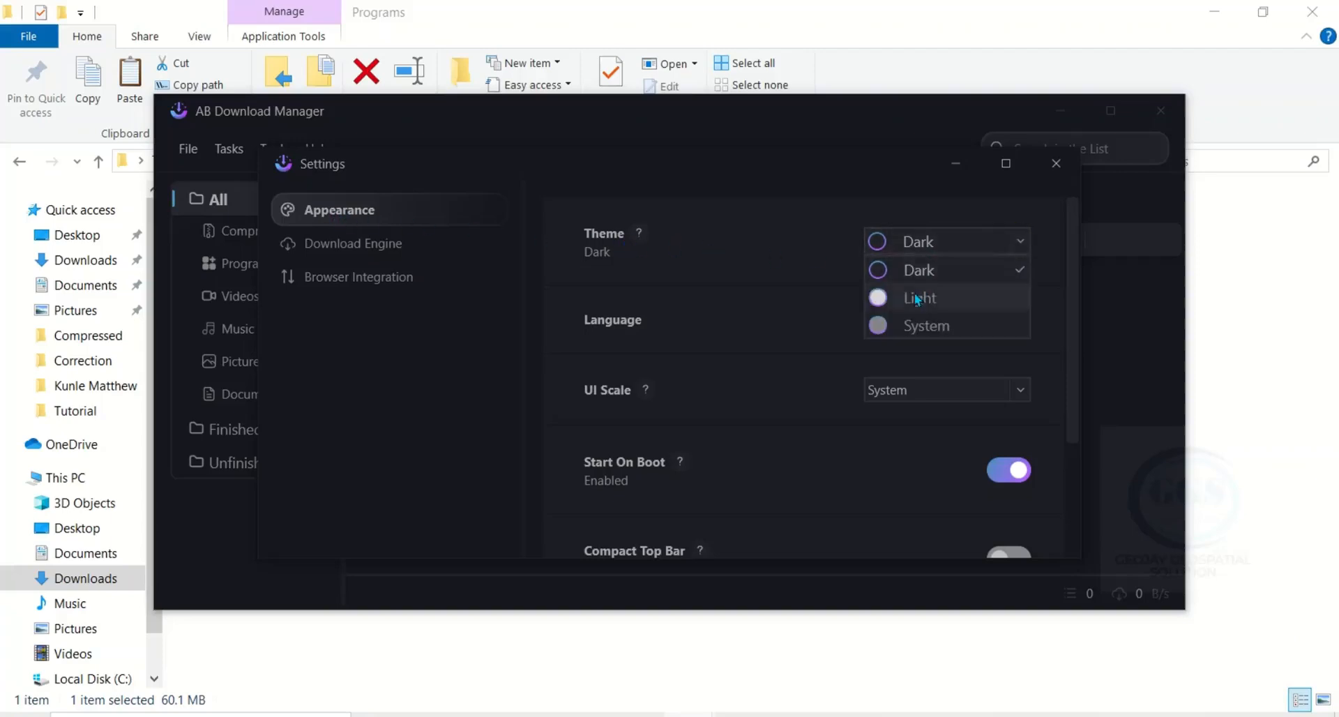
{"action": "left_click", "coordinate": [919, 297]}
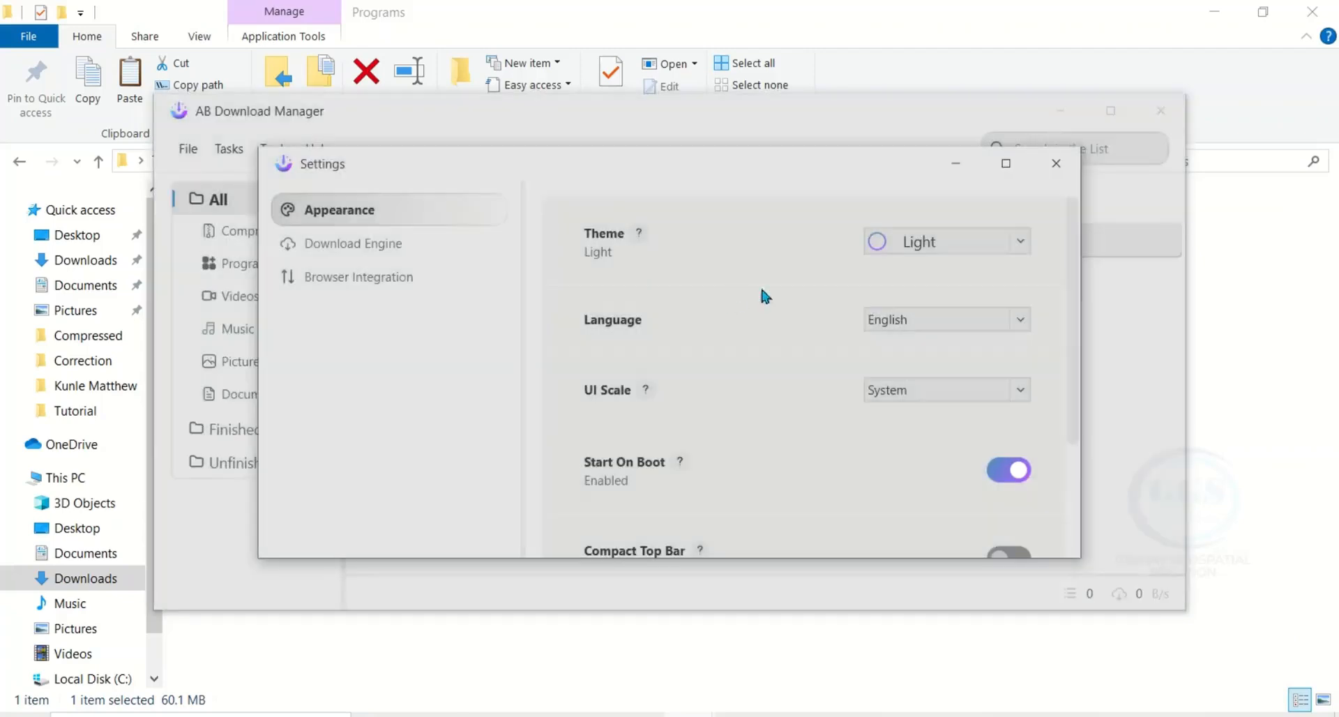
{"action": "left_click", "coordinate": [946, 241]}
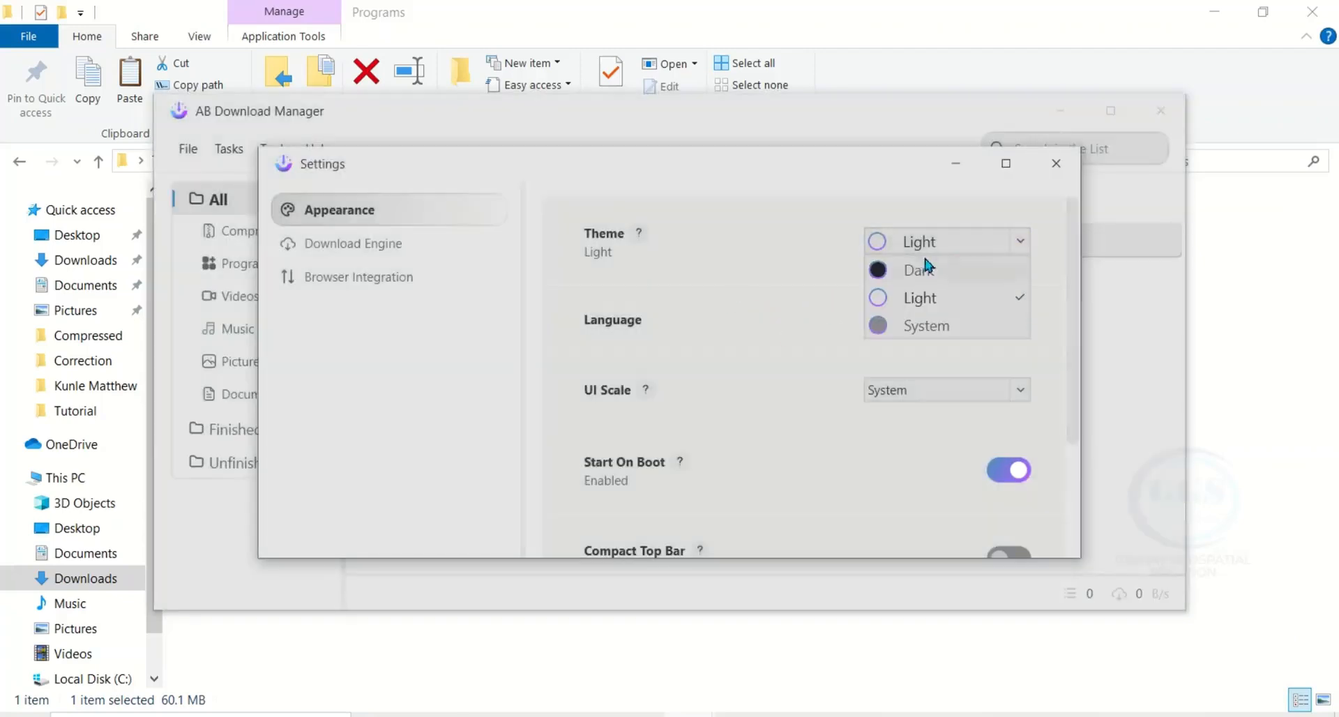
{"action": "left_click", "coordinate": [917, 270]}
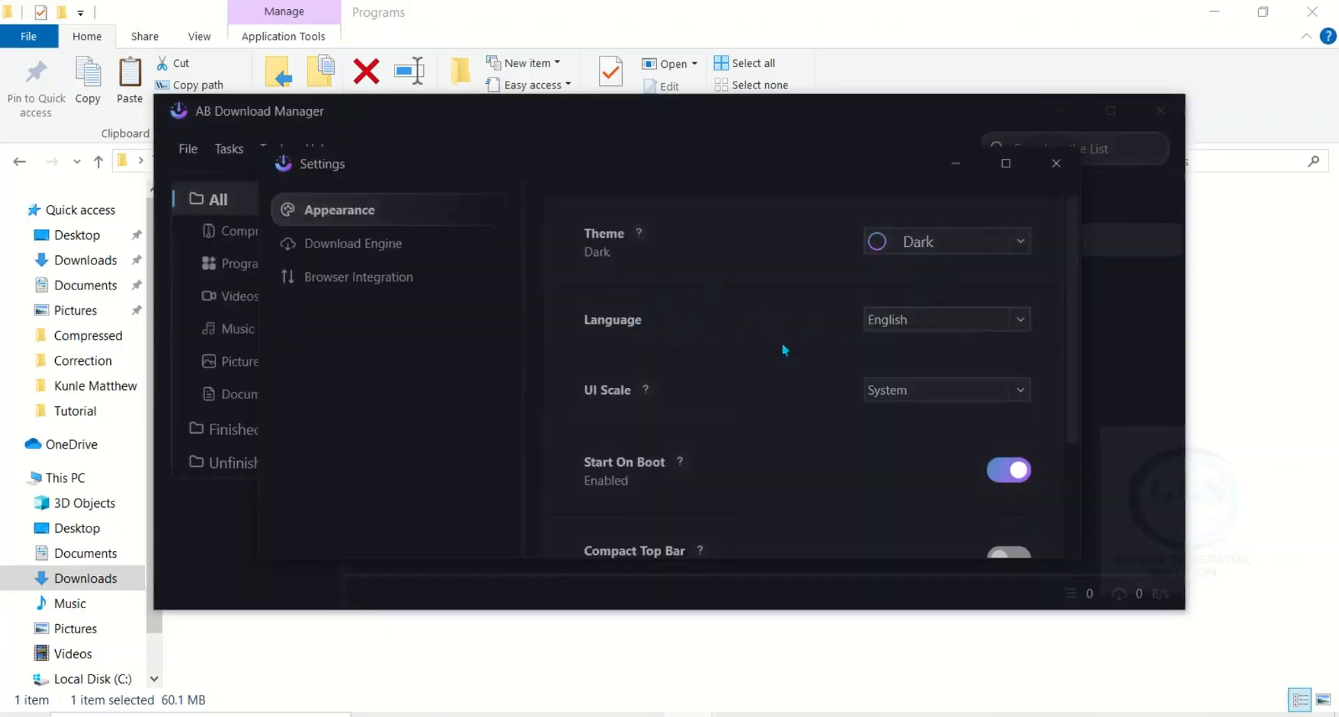
Switch off Start On Boot in the Appearance settings
{"action": "scroll", "scroll_direction": "down", "scroll_amount": 3}
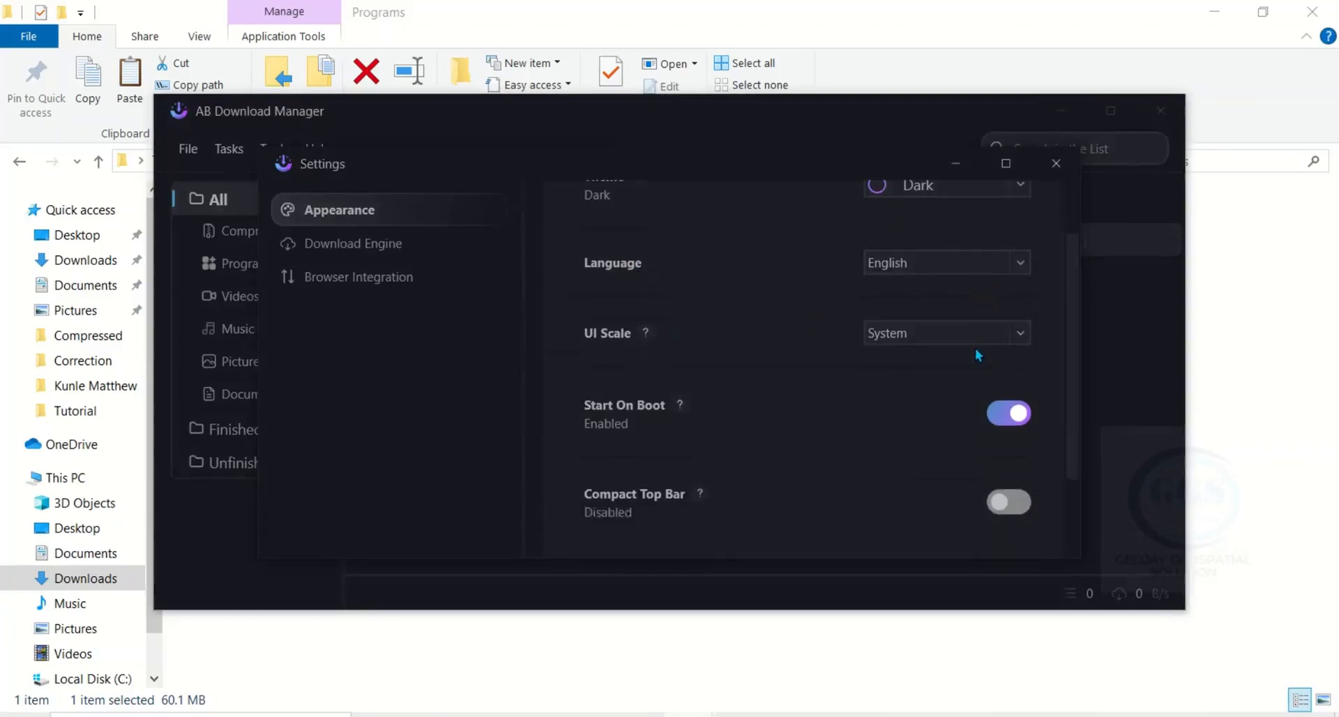
{"action": "scroll", "scroll_direction": "down", "scroll_amount": 3}
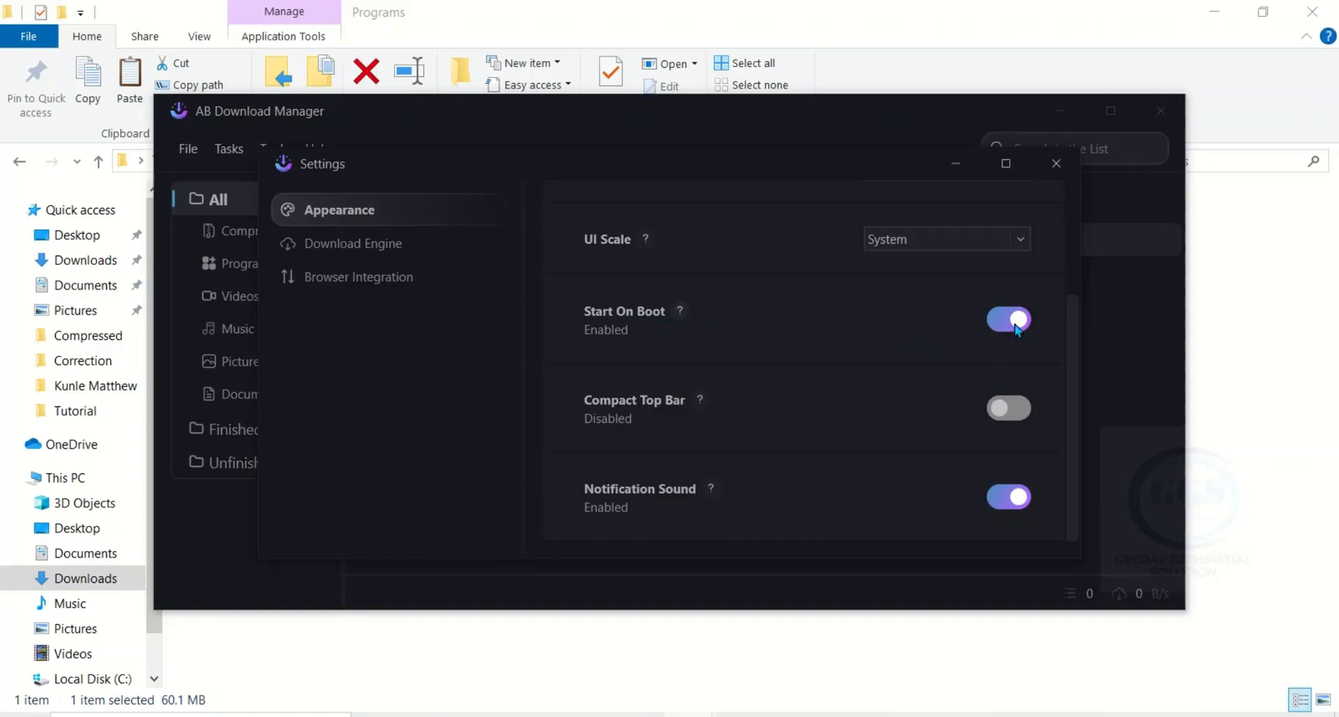
{"action": "left_click", "coordinate": [1009, 319]}
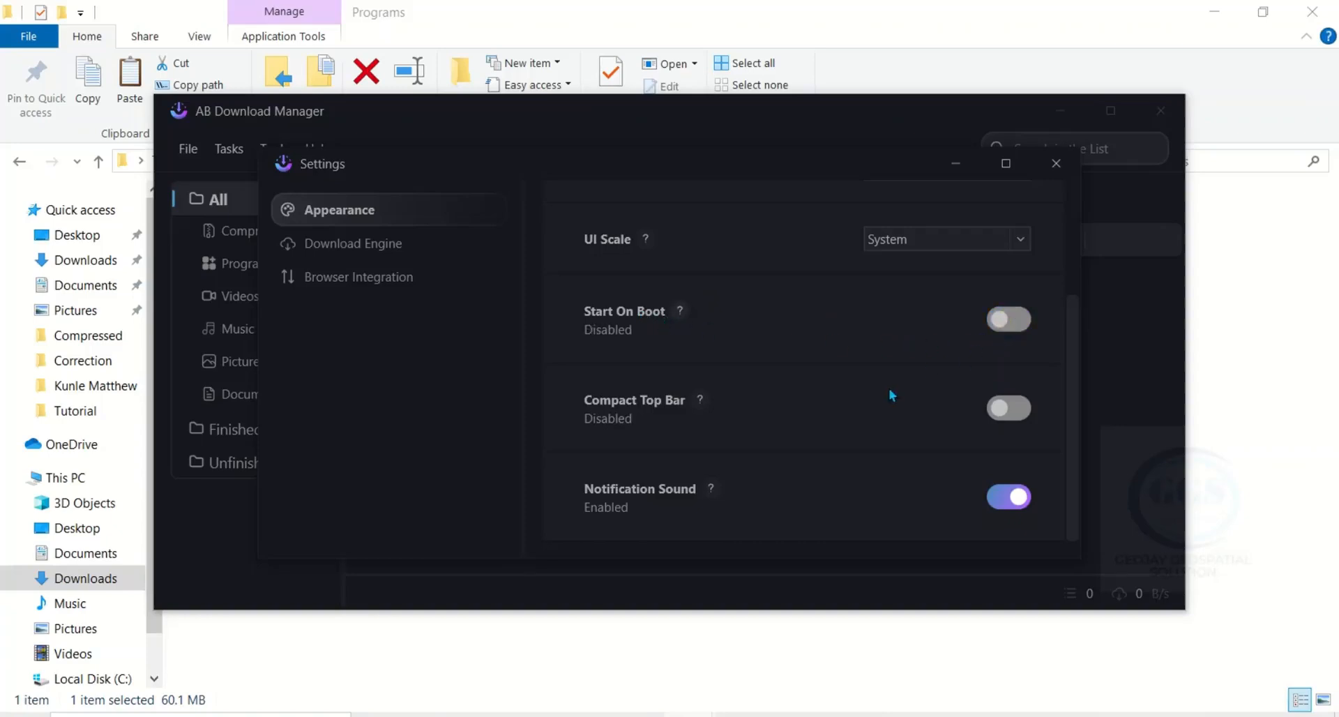
{"action": "mouse_move", "coordinate": [707, 497]}
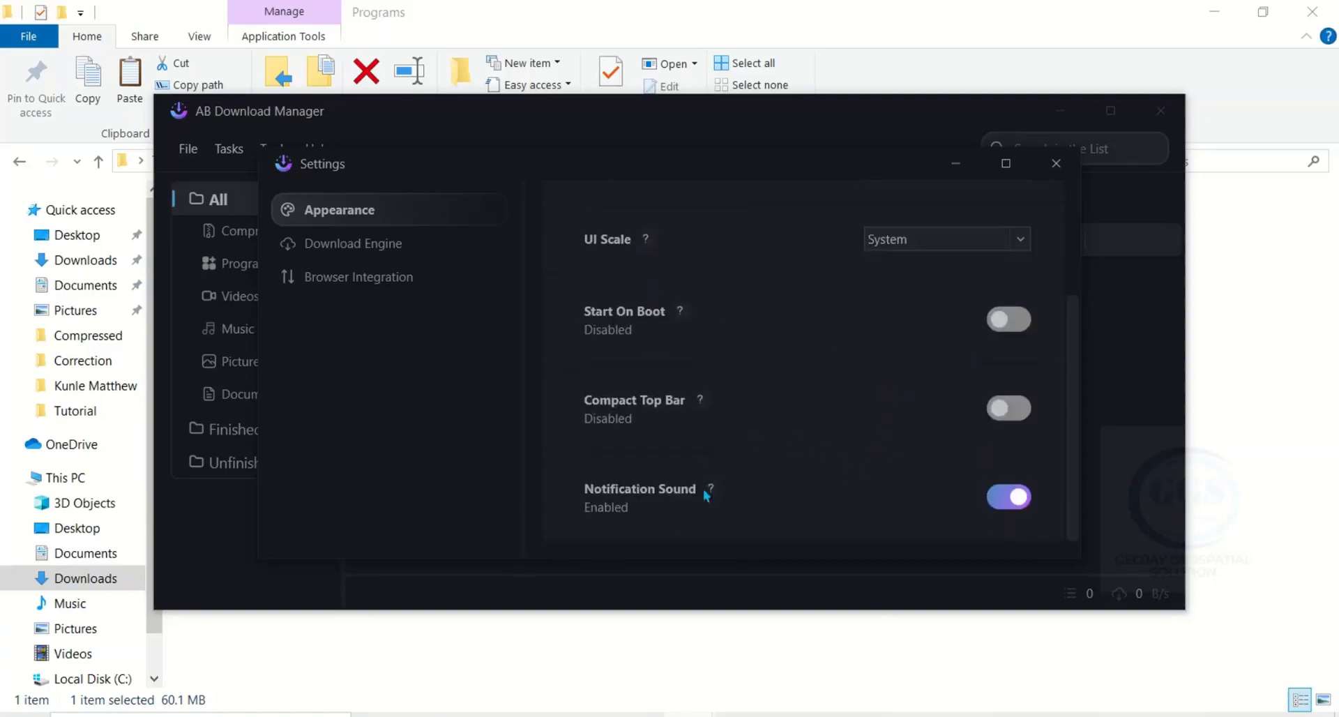
{"action": "mouse_move", "coordinate": [970, 515]}
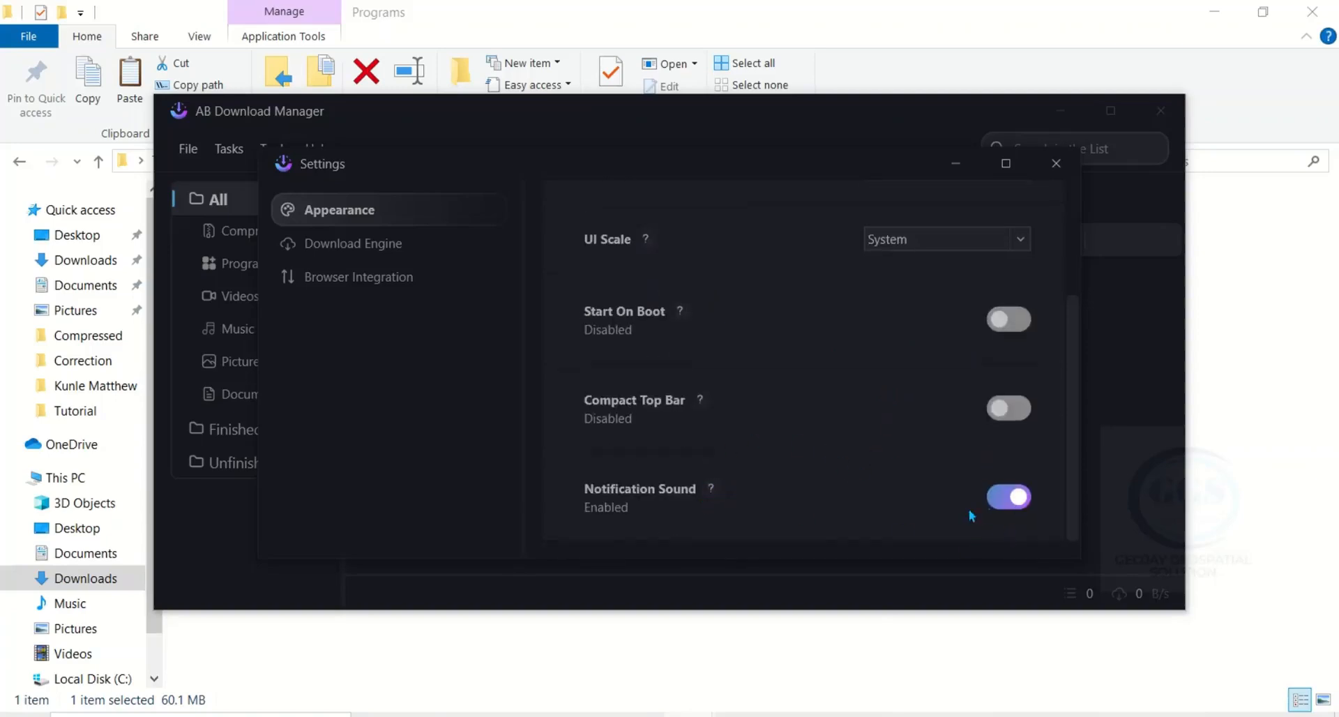
{"action": "left_click", "coordinate": [1057, 163]}
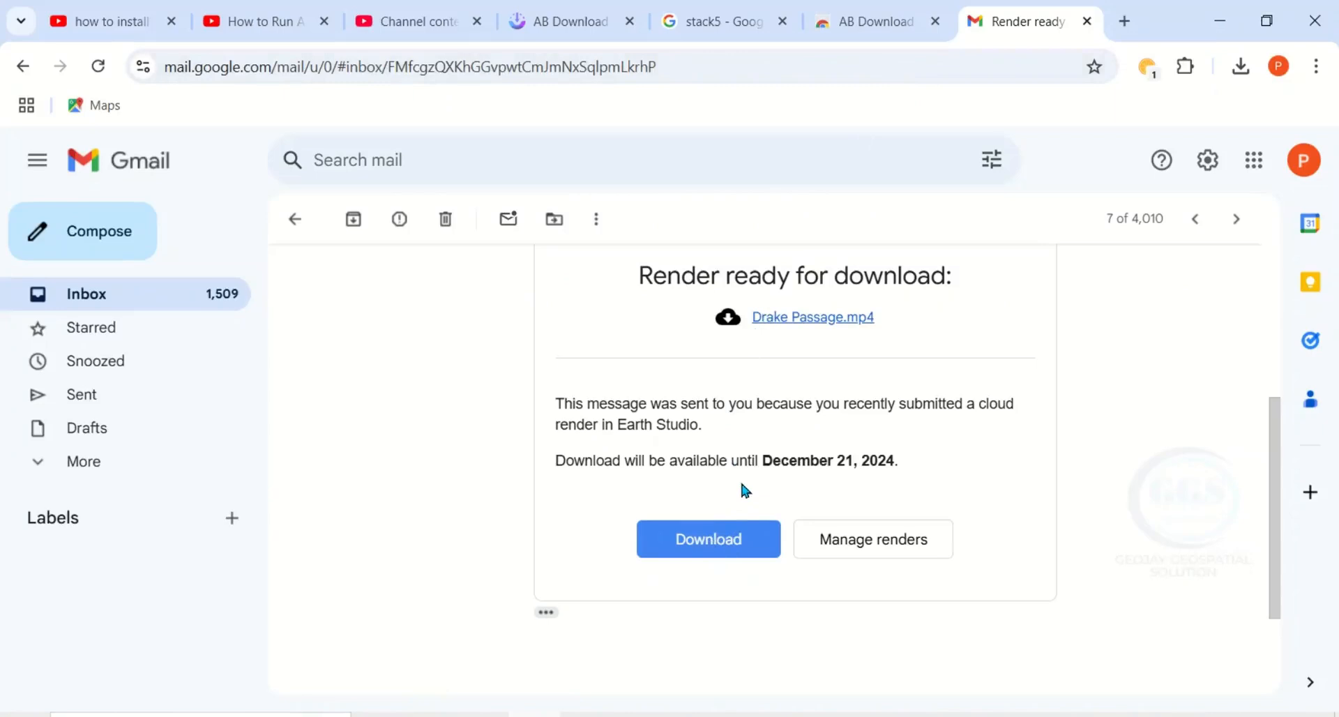
{"action": "mouse_move", "coordinate": [707, 539]}
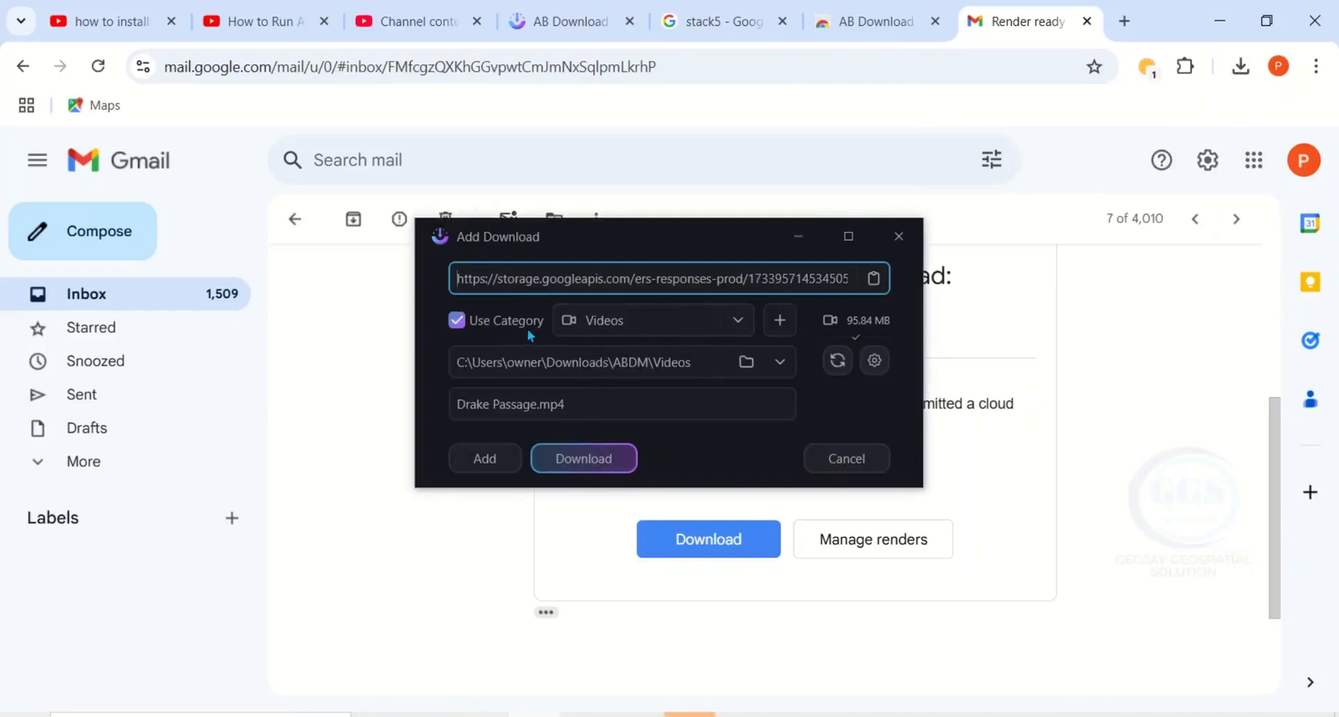
{"action": "mouse_move", "coordinate": [867, 327]}
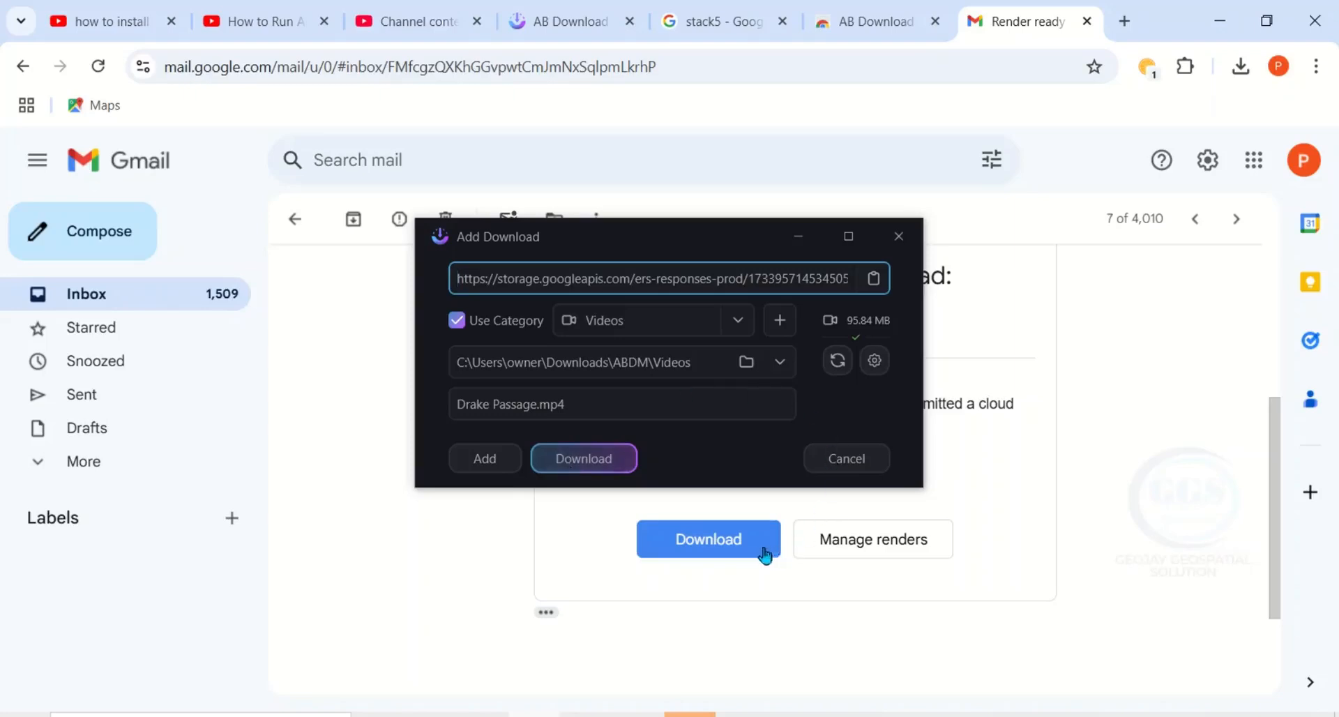
{"action": "mouse_move", "coordinate": [667, 453]}
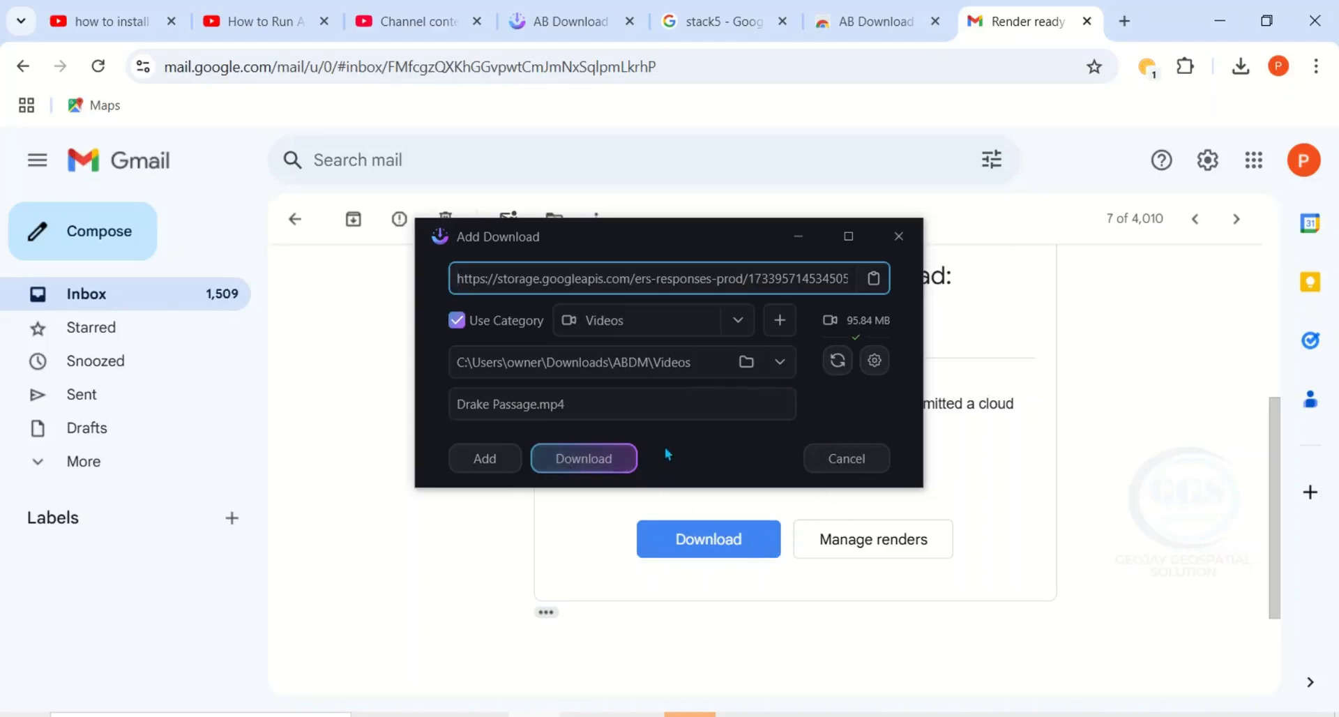